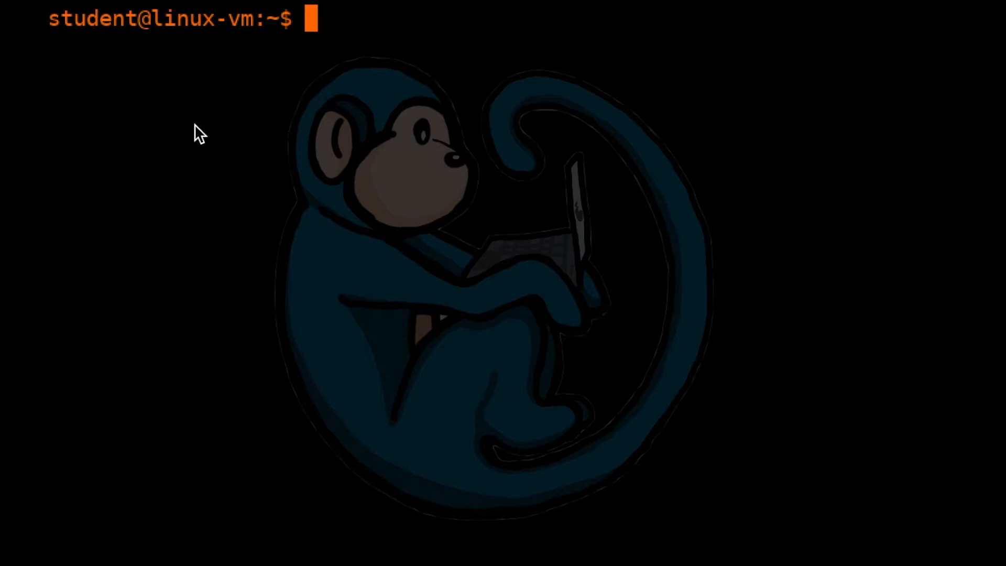
{"action": "mouse_move", "coordinate": [115, 67]}
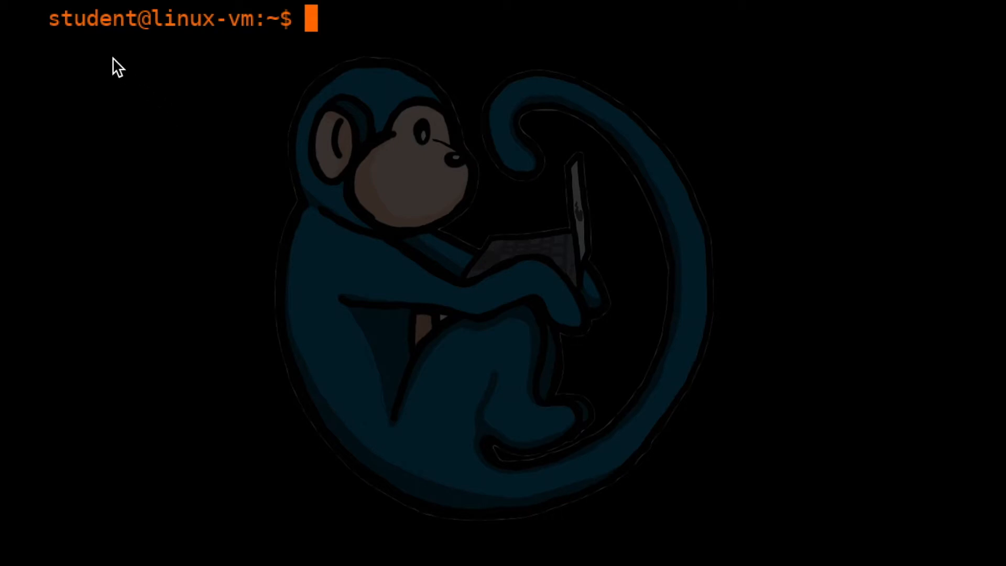
{"action": "mouse_move", "coordinate": [140, 35]}
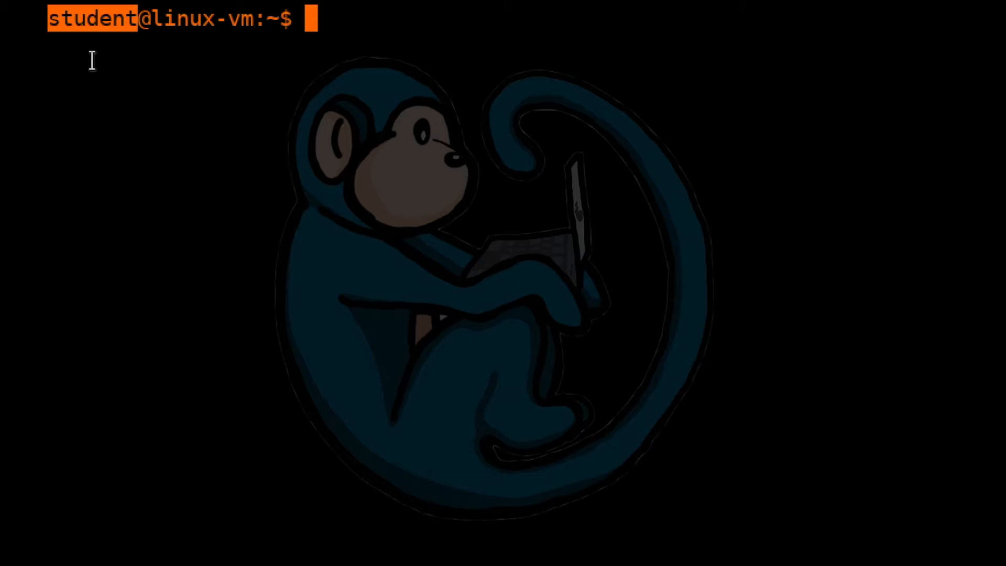
{"action": "mouse_move", "coordinate": [157, 19]}
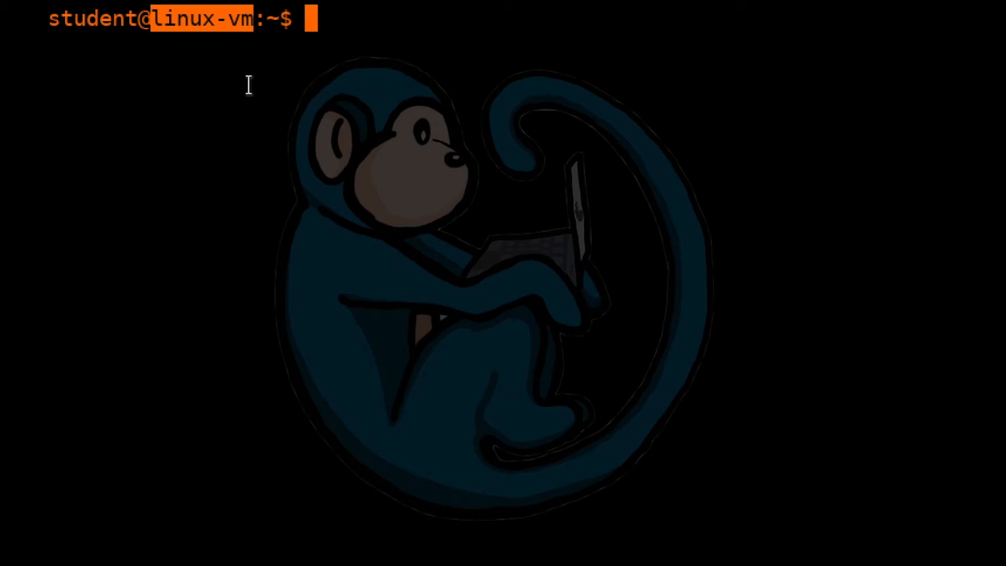
{"action": "mouse_move", "coordinate": [282, 33]}
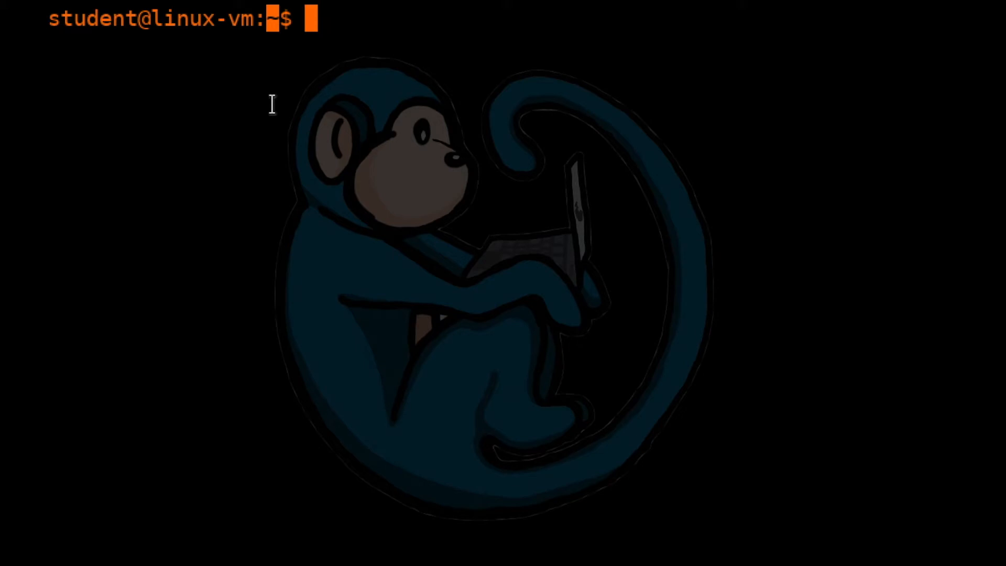
{"action": "mouse_move", "coordinate": [287, 127]}
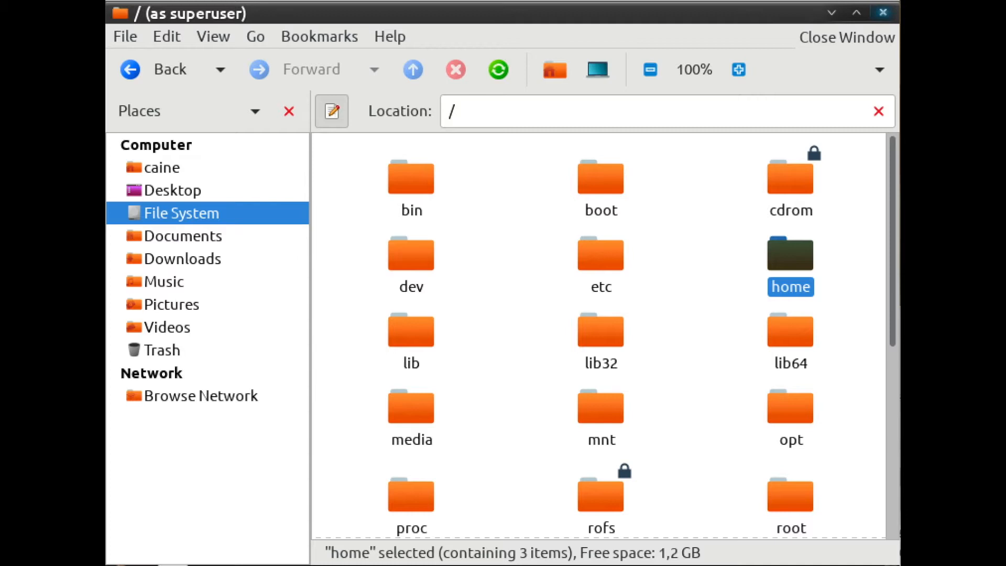
{"action": "mouse_move", "coordinate": [599, 486]}
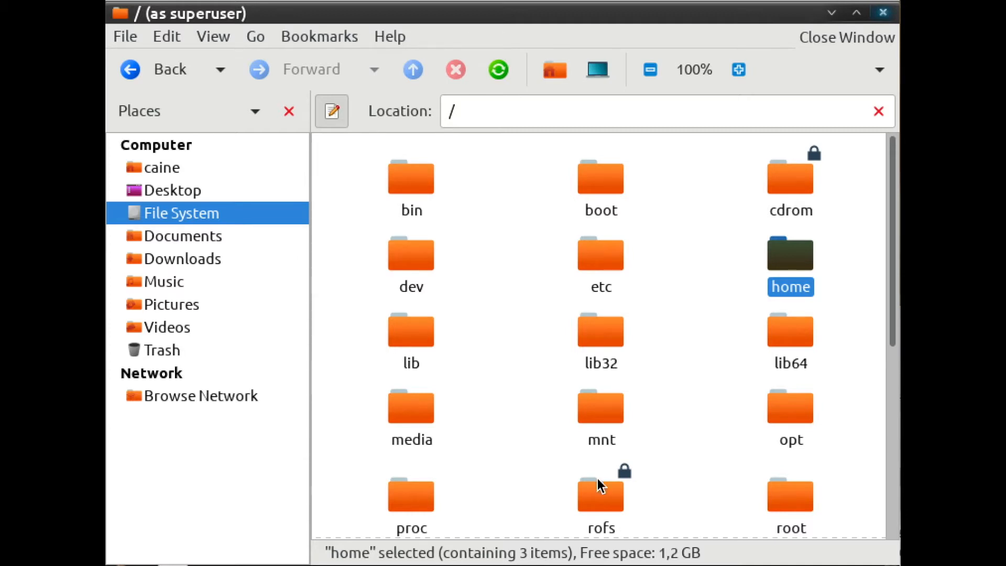
{"action": "mouse_move", "coordinate": [462, 132]}
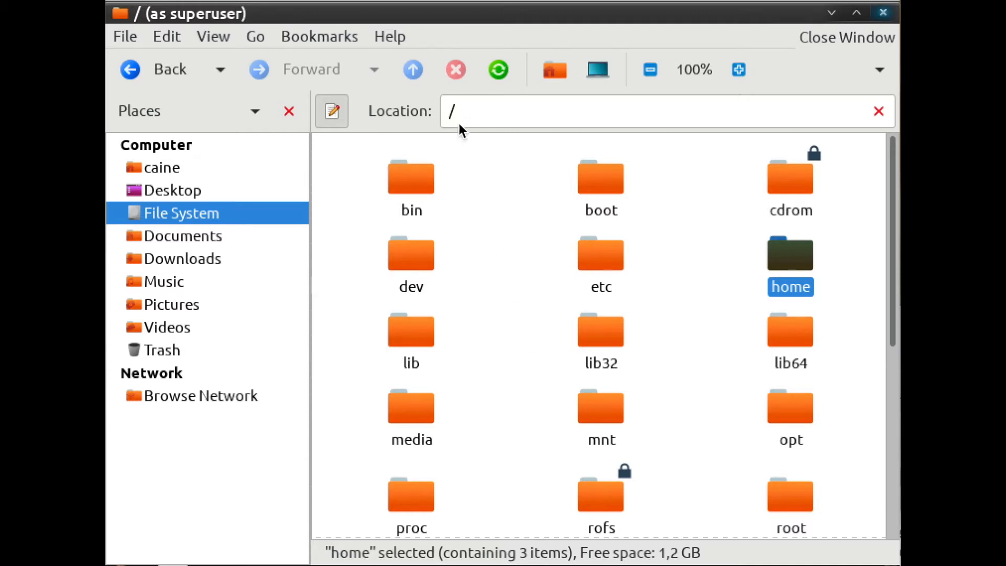
{"action": "mouse_move", "coordinate": [464, 122]}
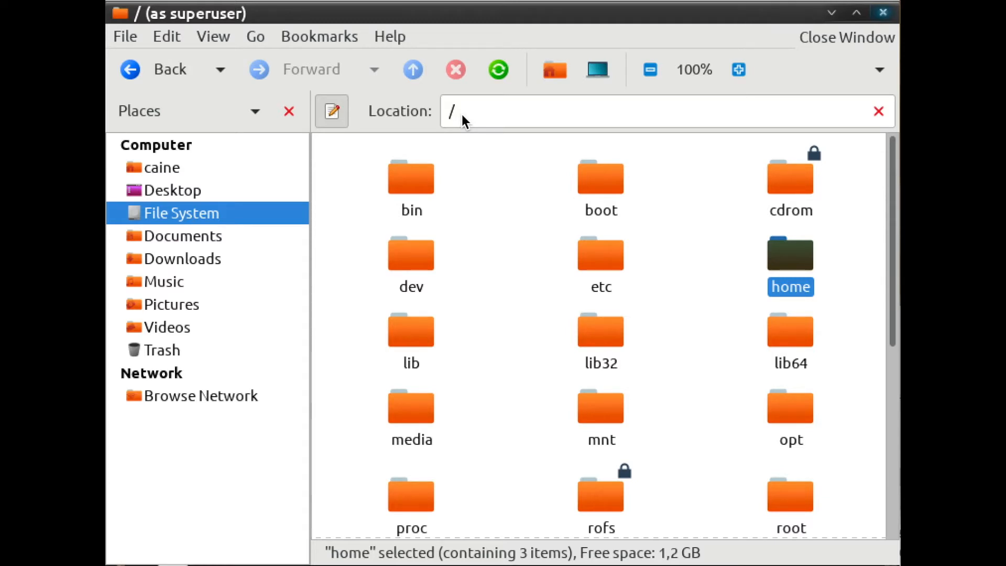
{"action": "mouse_move", "coordinate": [521, 135]}
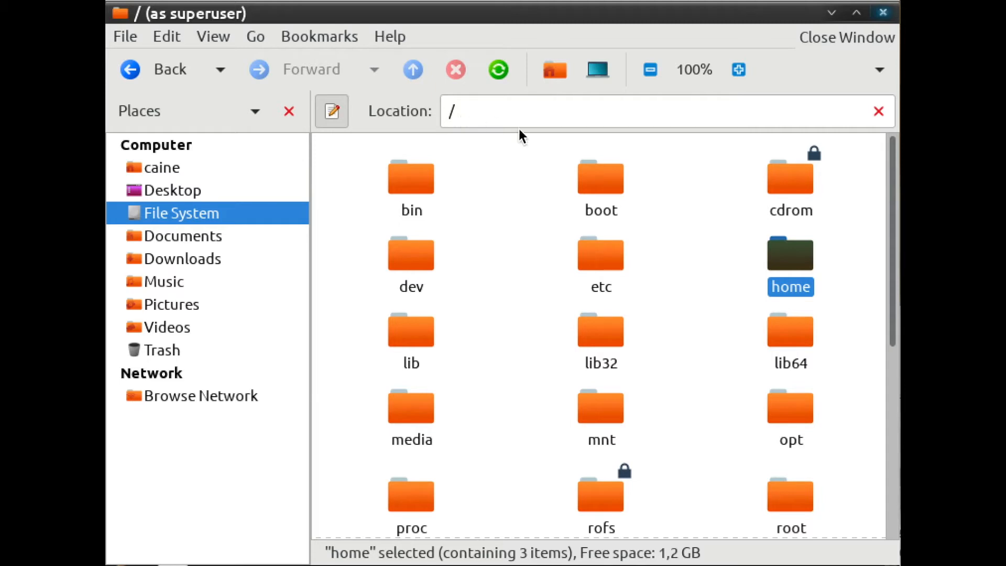
{"action": "mouse_move", "coordinate": [623, 385]}
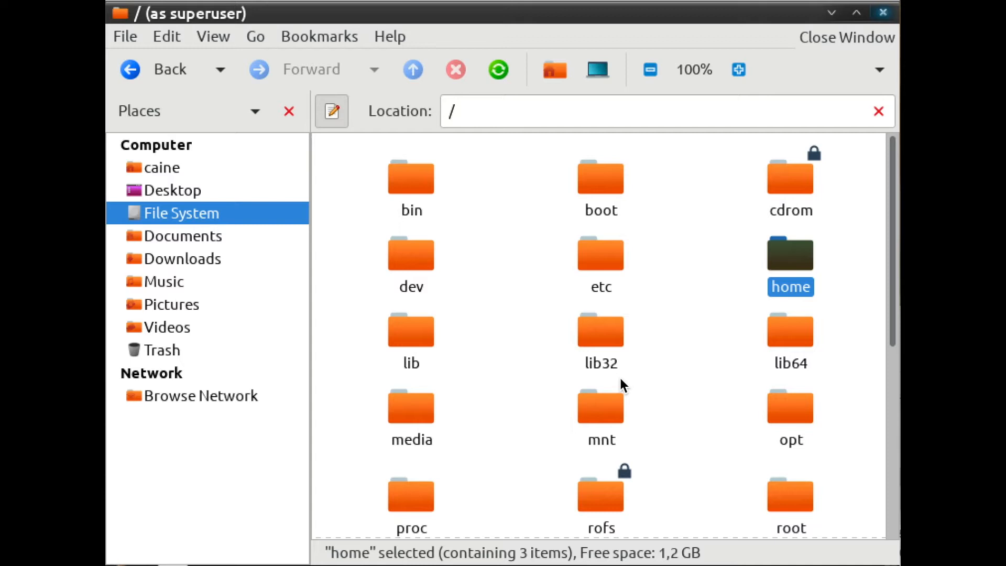
{"action": "mouse_move", "coordinate": [615, 414]}
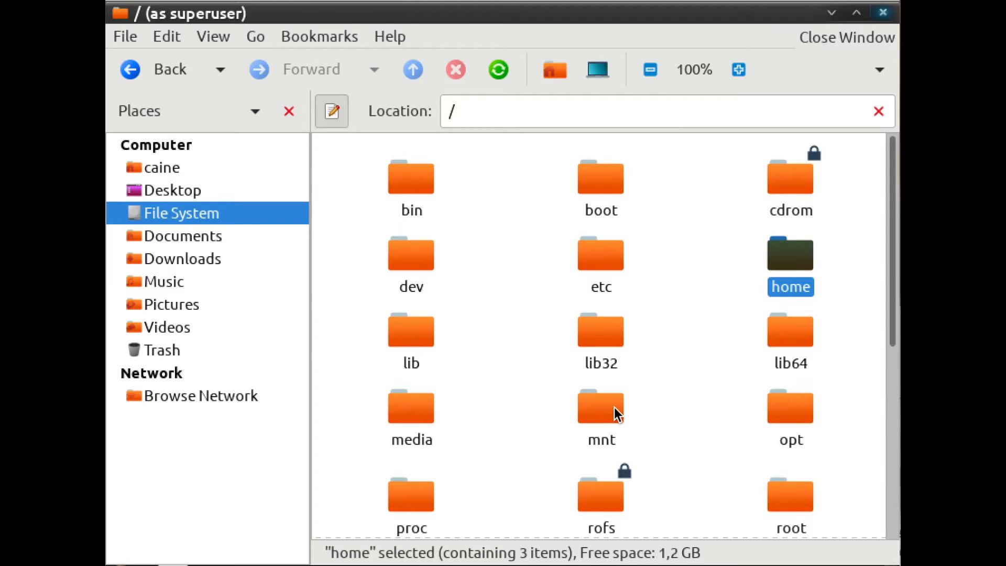
{"action": "mouse_move", "coordinate": [527, 159]}
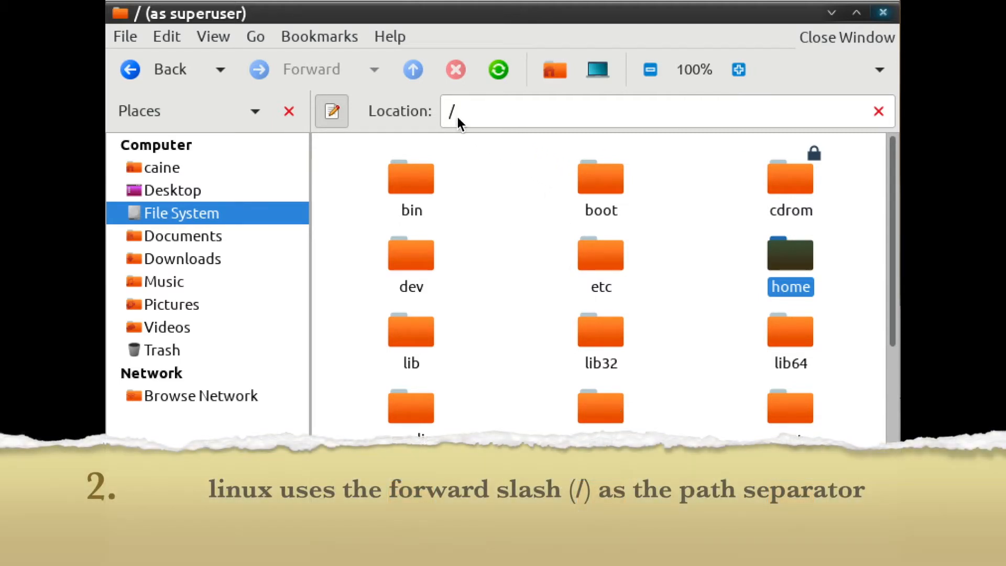
{"action": "mouse_move", "coordinate": [469, 108]}
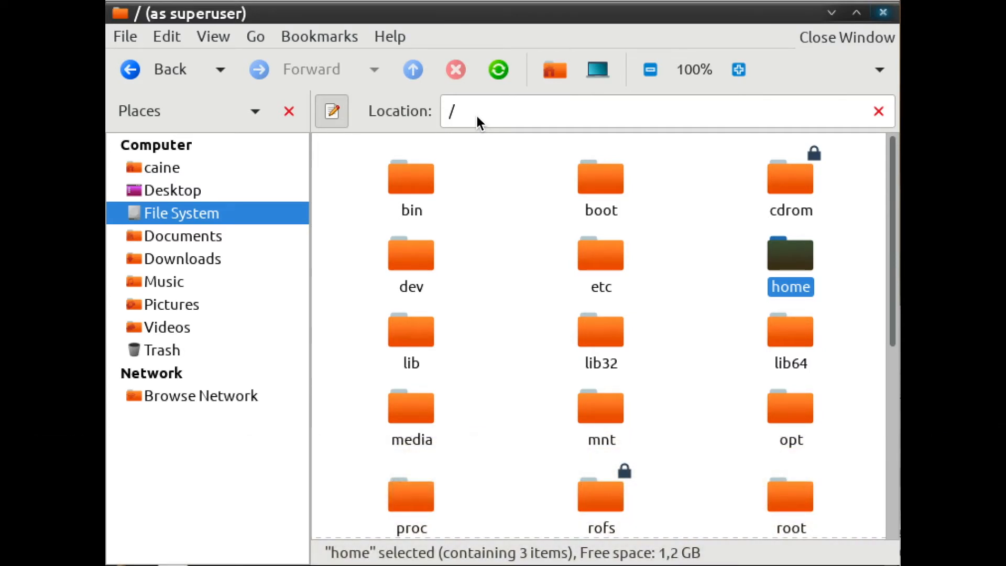
{"action": "mouse_move", "coordinate": [163, 69]}
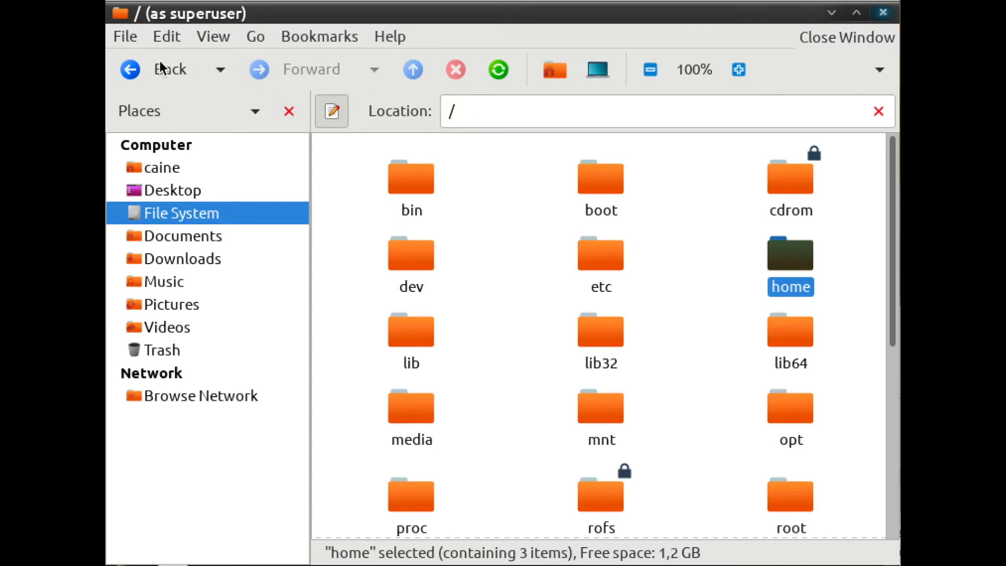
Show /home/student/Documents listing the mickeymouse, MickeyMouse and MICKEYMOUSE folders.
{"action": "double_click", "coordinate": [789, 252]}
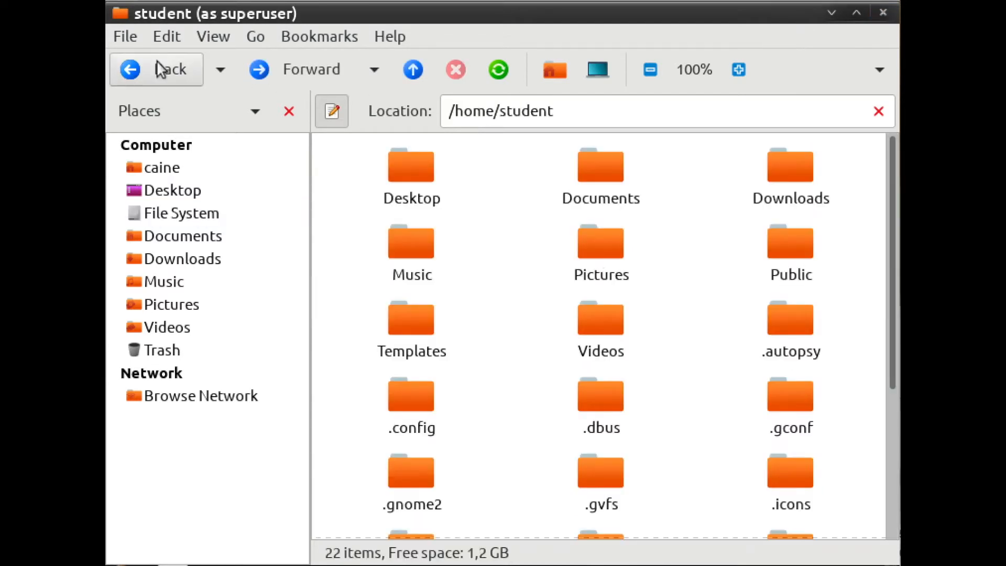
{"action": "double_click", "coordinate": [600, 165]}
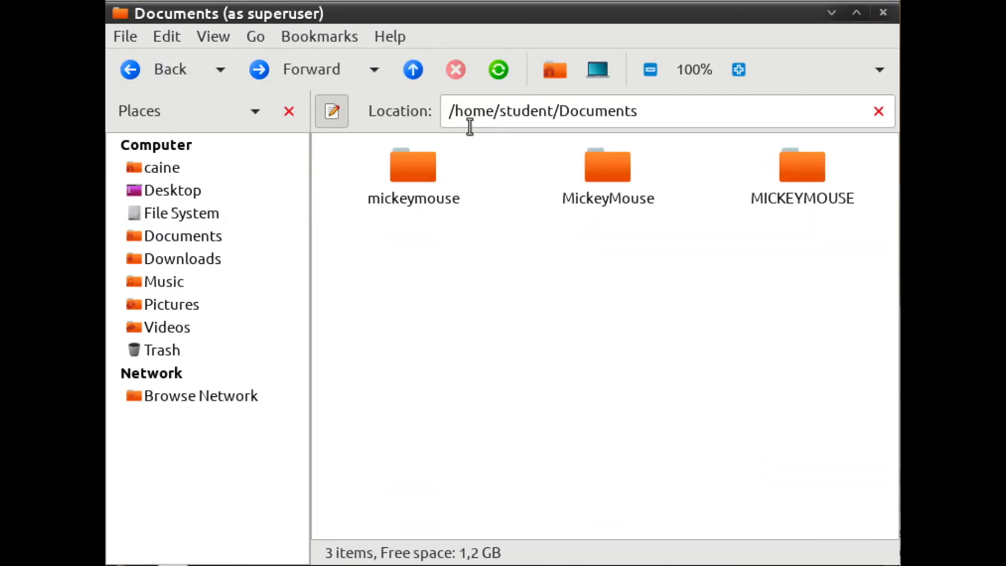
{"action": "mouse_move", "coordinate": [550, 126]}
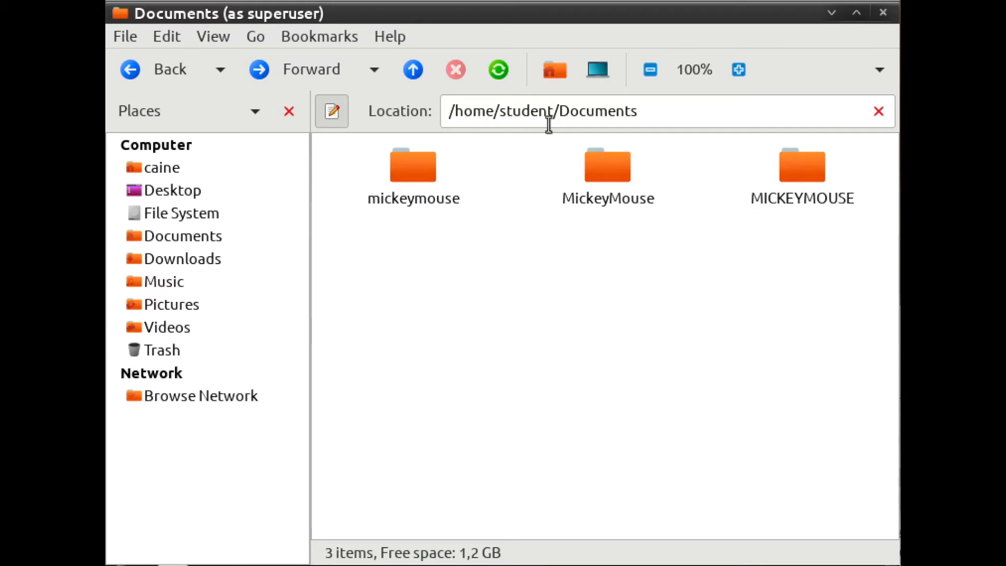
{"action": "mouse_move", "coordinate": [639, 136]}
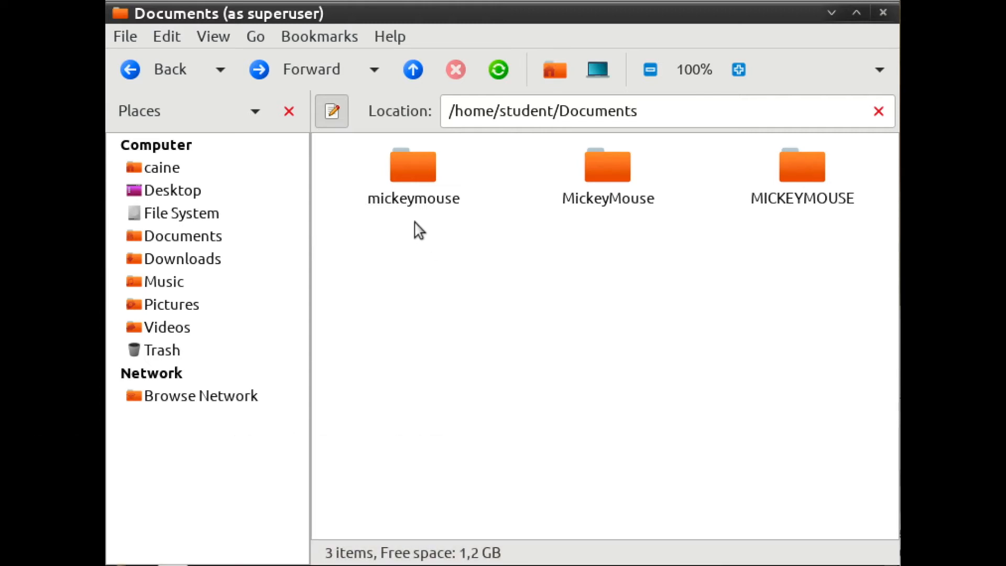
{"action": "mouse_move", "coordinate": [759, 230]}
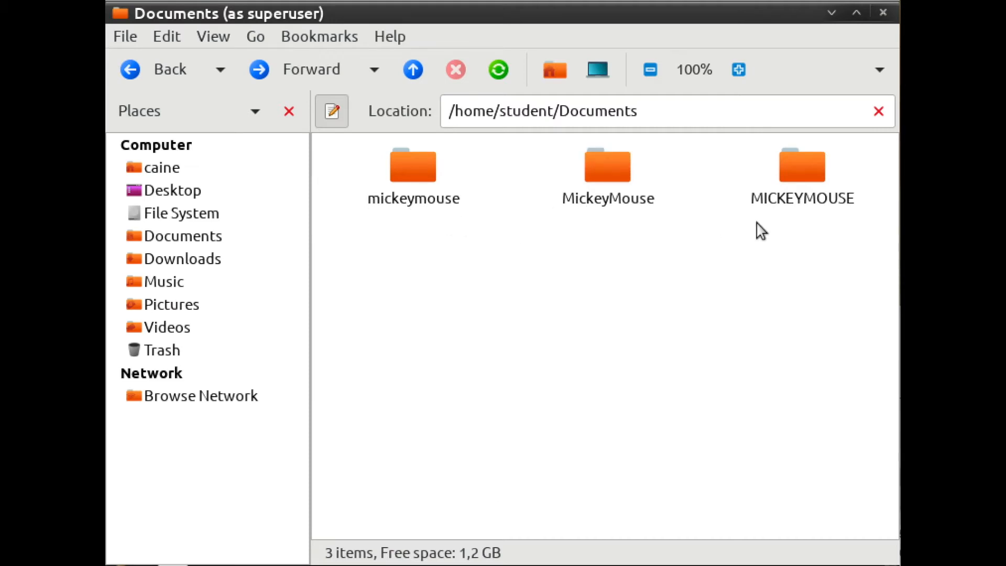
{"action": "mouse_move", "coordinate": [467, 228]}
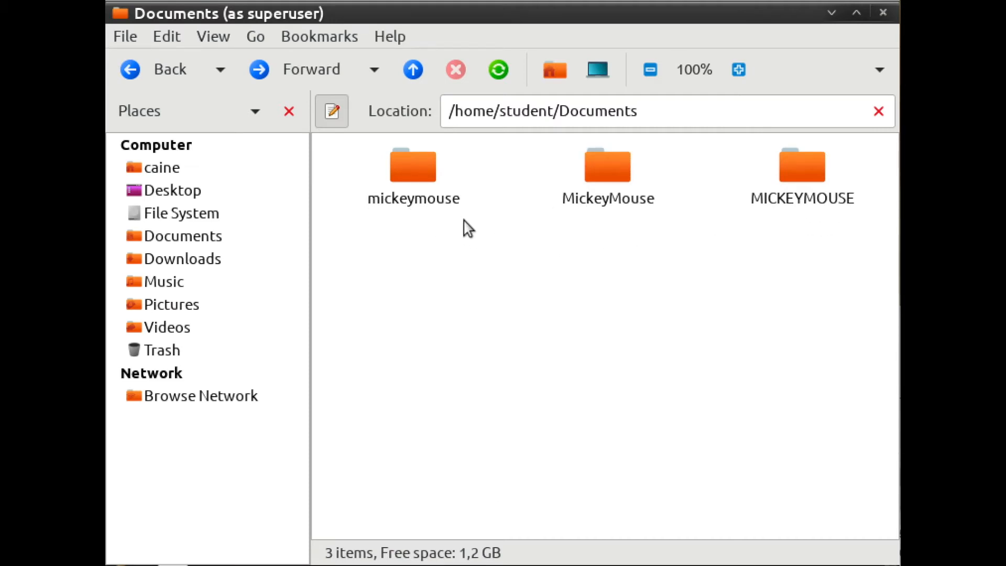
{"action": "mouse_move", "coordinate": [373, 224]}
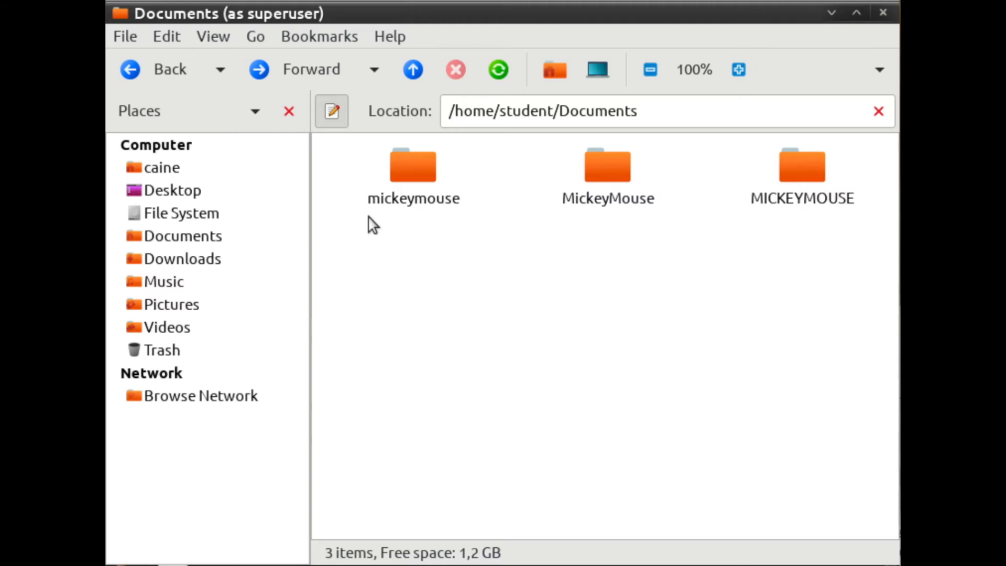
{"action": "mouse_move", "coordinate": [813, 241]}
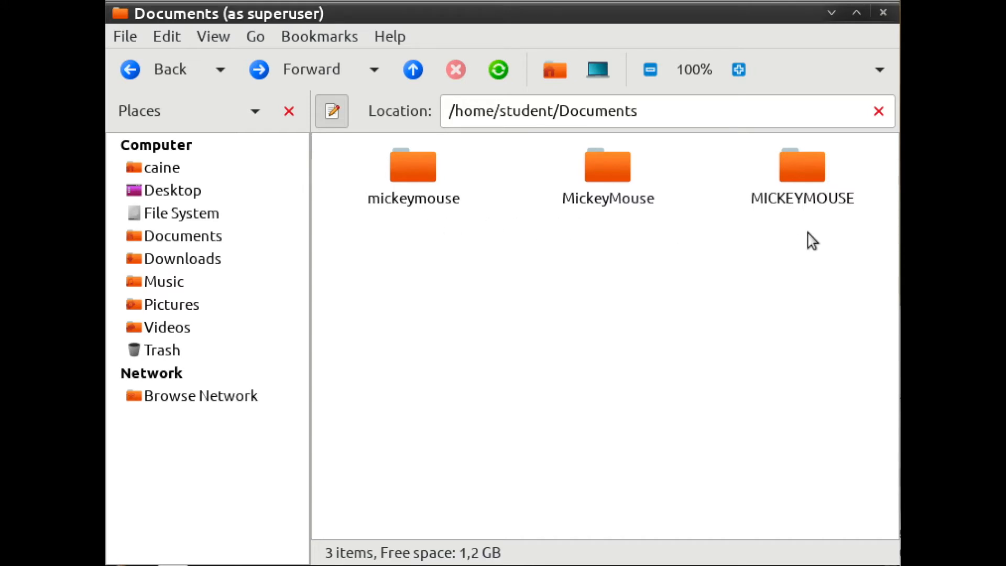
{"action": "mouse_move", "coordinate": [507, 234]}
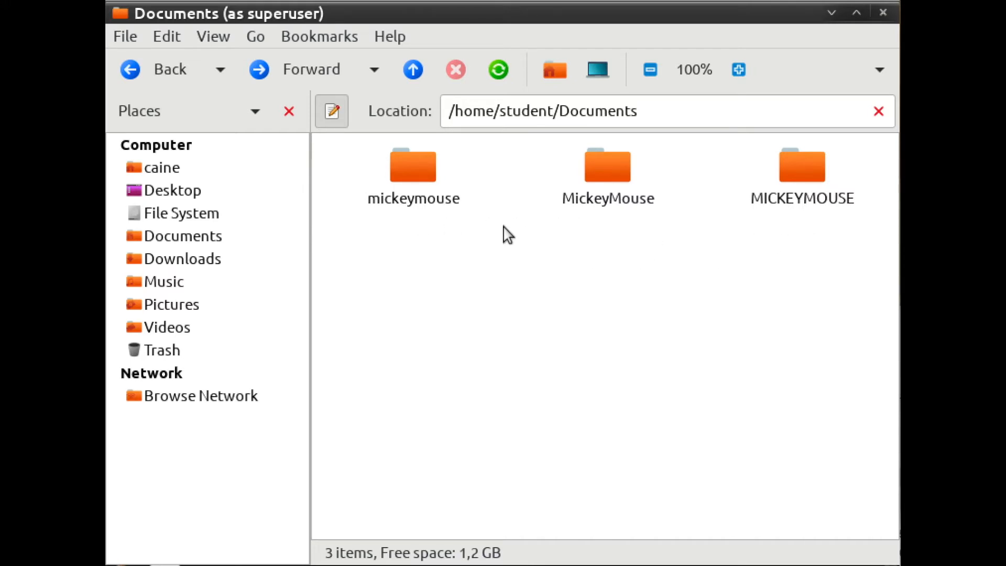
{"action": "mouse_move", "coordinate": [822, 239]}
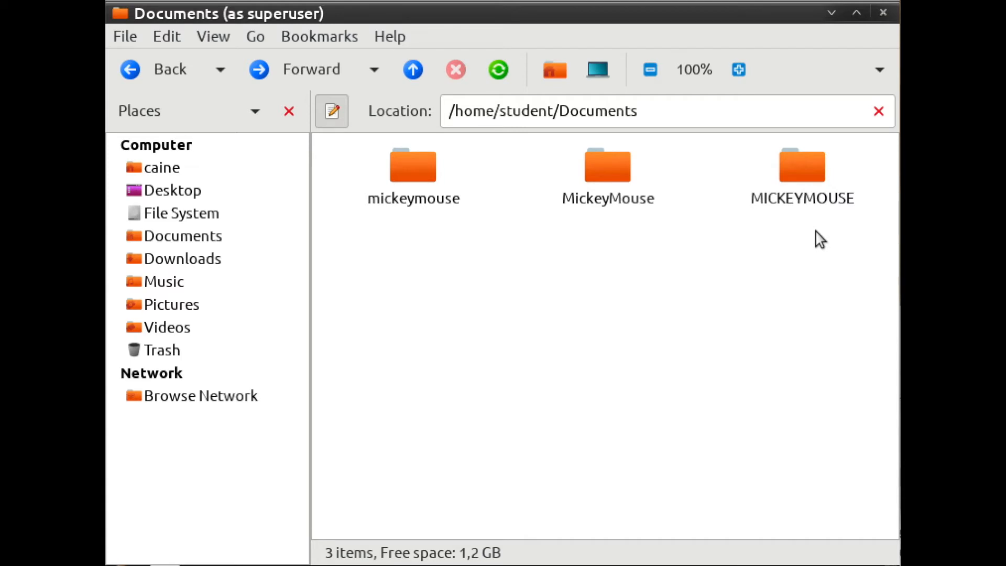
{"action": "mouse_move", "coordinate": [797, 222]}
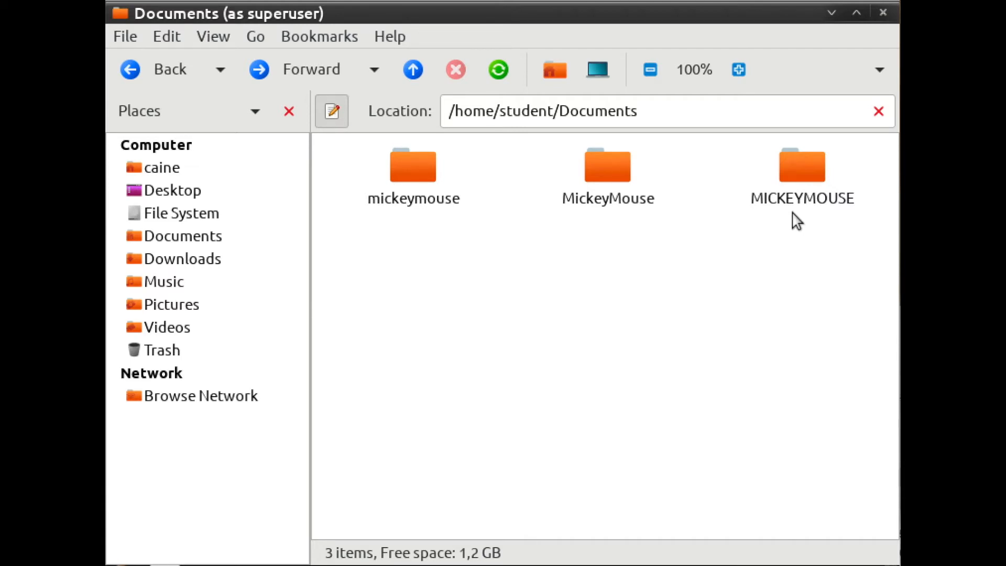
{"action": "mouse_move", "coordinate": [409, 227]}
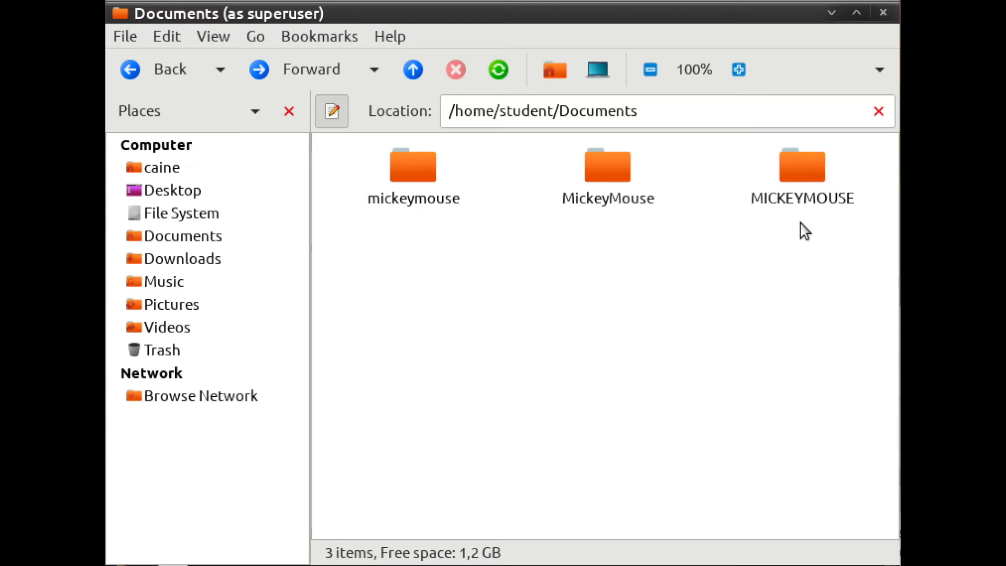
{"action": "mouse_move", "coordinate": [615, 221]}
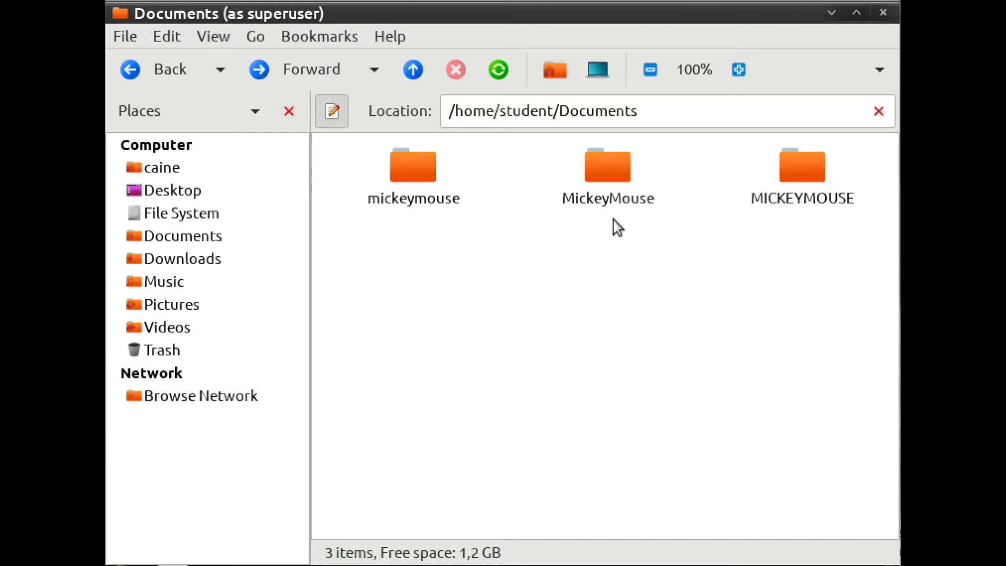
{"action": "mouse_move", "coordinate": [720, 257]}
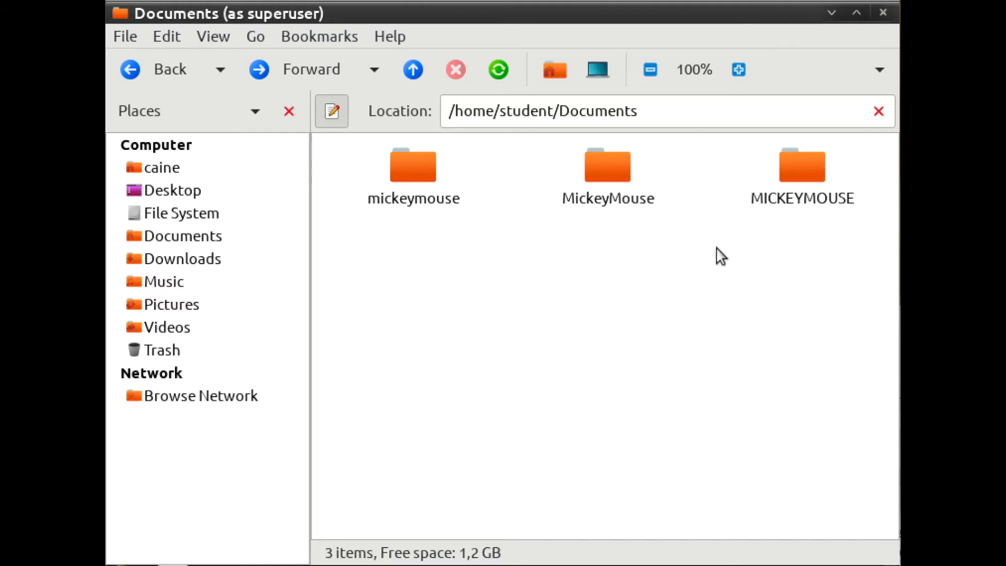
{"action": "mouse_move", "coordinate": [670, 251]}
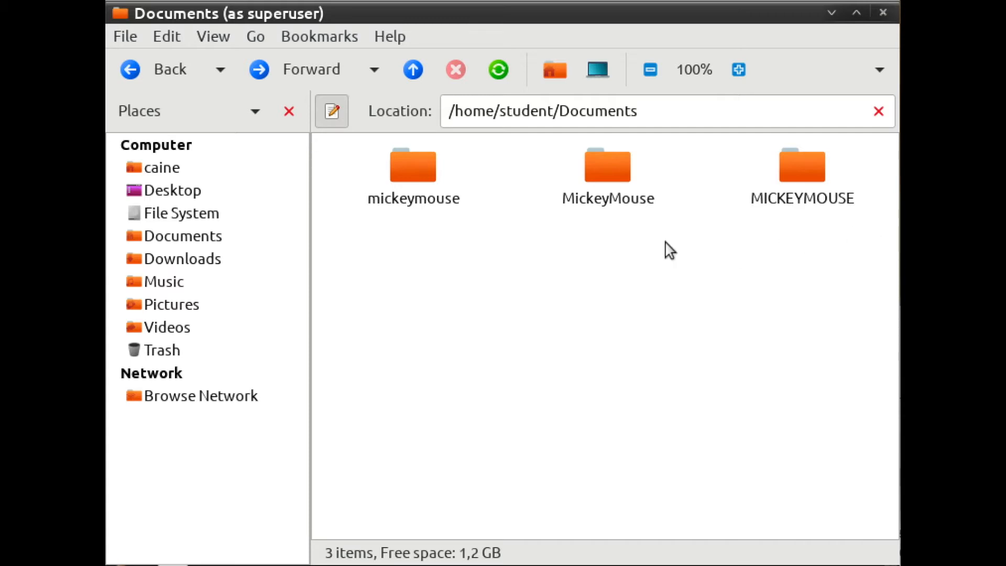
{"action": "mouse_move", "coordinate": [748, 228]}
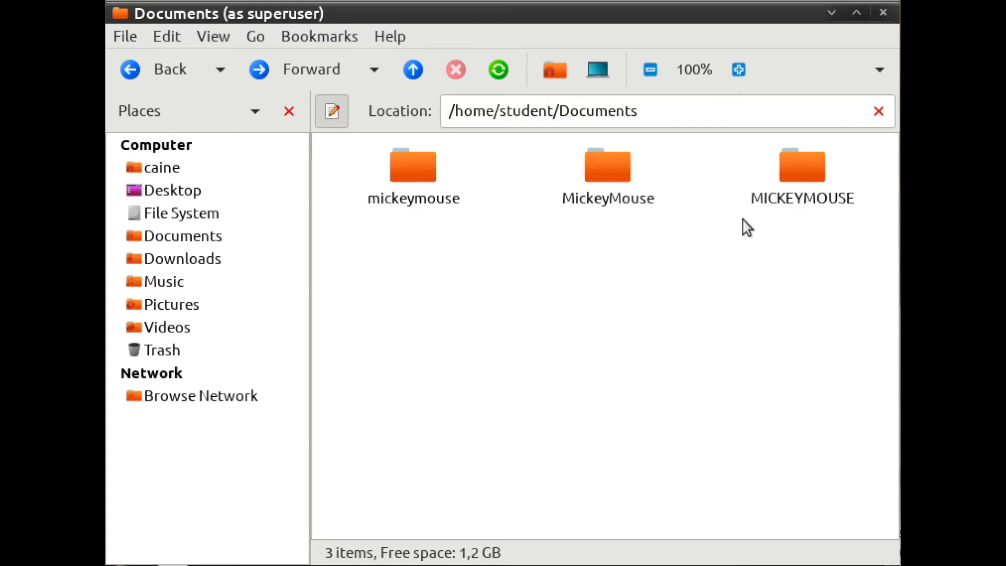
{"action": "mouse_move", "coordinate": [356, 245]}
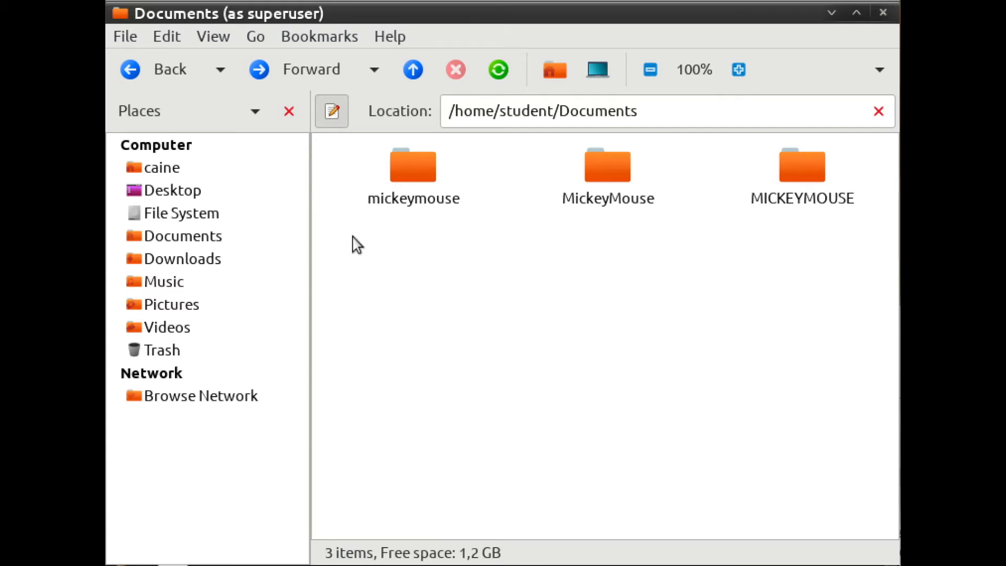
{"action": "mouse_move", "coordinate": [773, 251]}
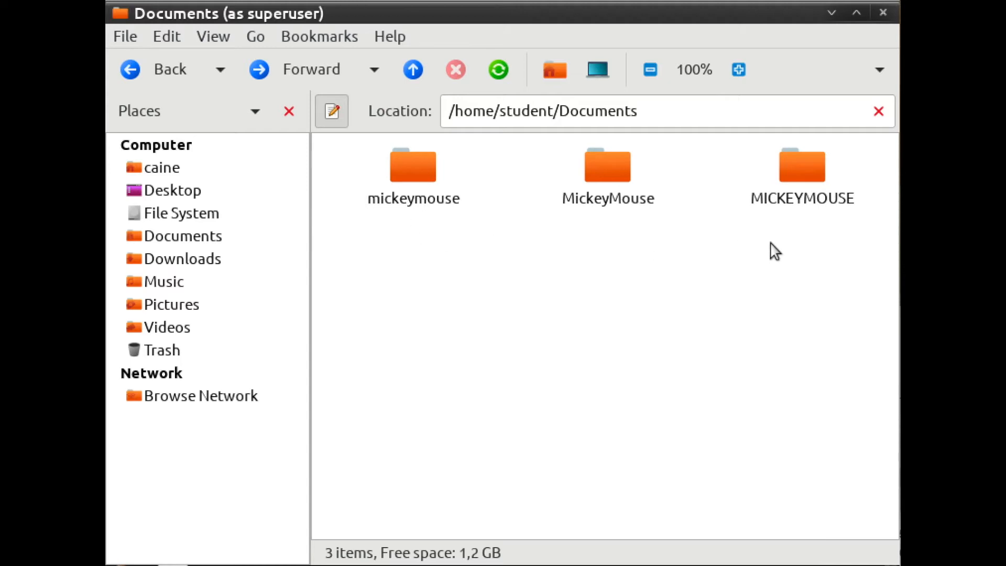
{"action": "mouse_move", "coordinate": [813, 224]}
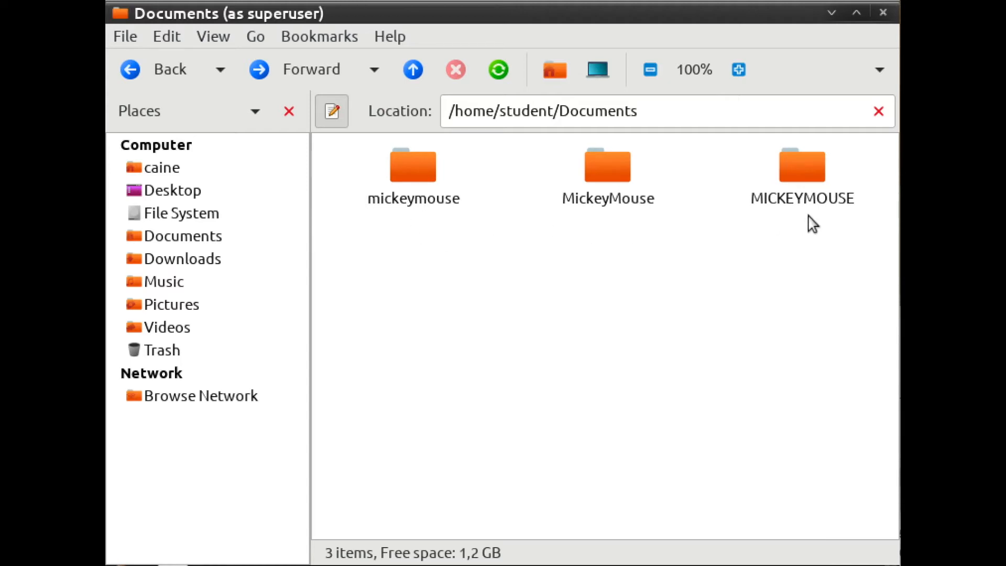
{"action": "mouse_move", "coordinate": [587, 260]}
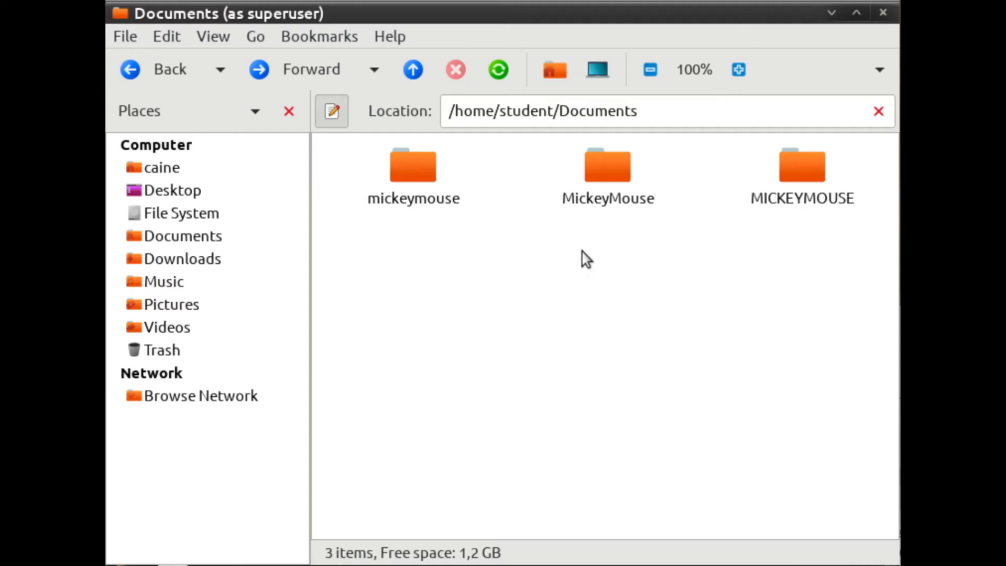
{"action": "mouse_move", "coordinate": [590, 261]}
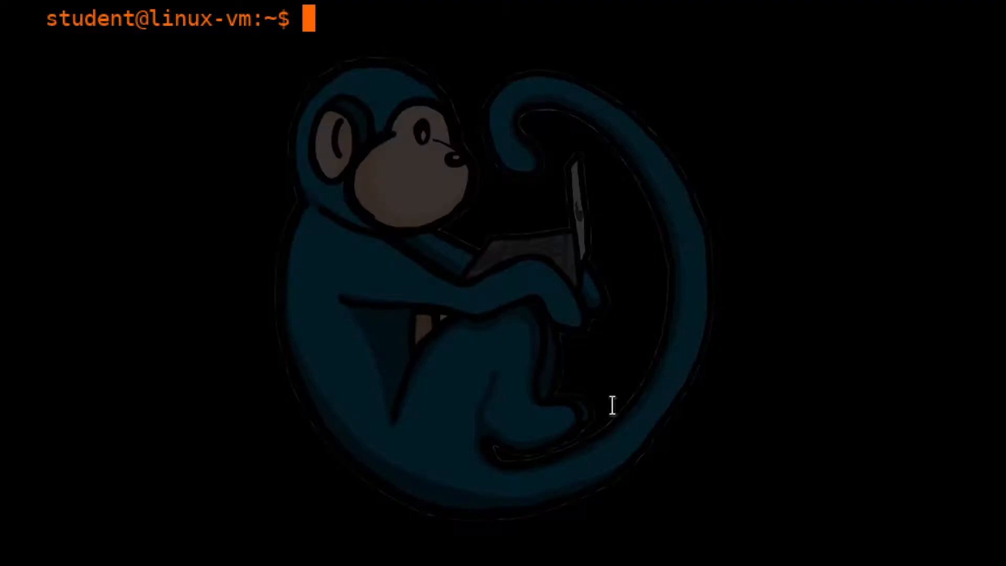
Run pwd to print the working directory /home/student.
{"action": "type", "text": "pwd"}
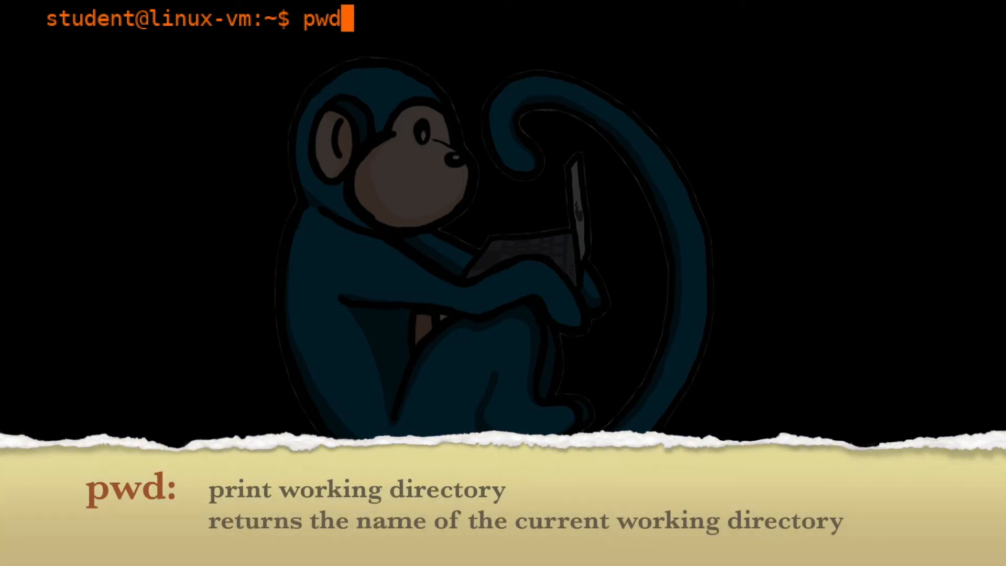
{"action": "key", "text": "Return"}
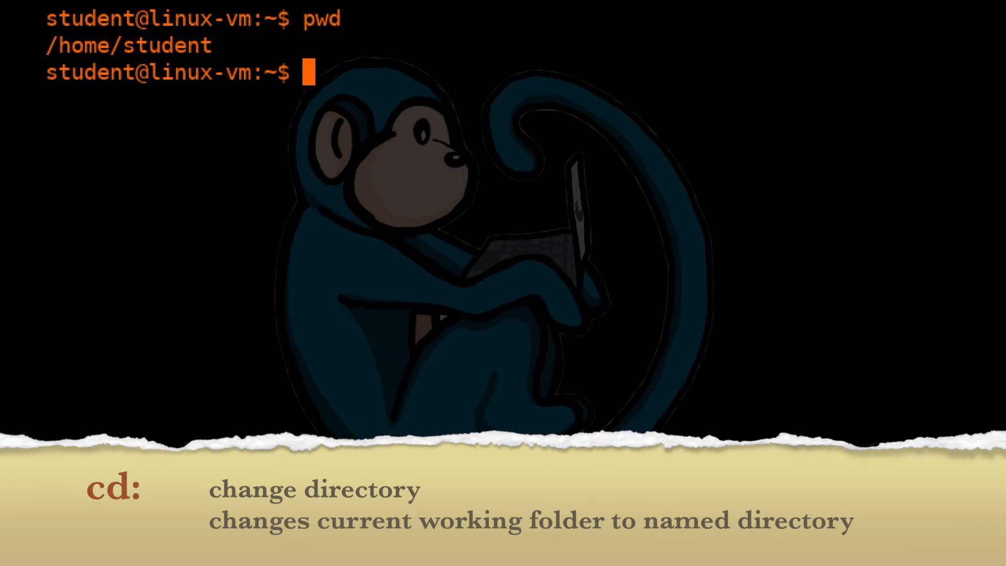
Change into /tmp with cd and confirm it with pwd.
{"action": "type", "text": "cd"}
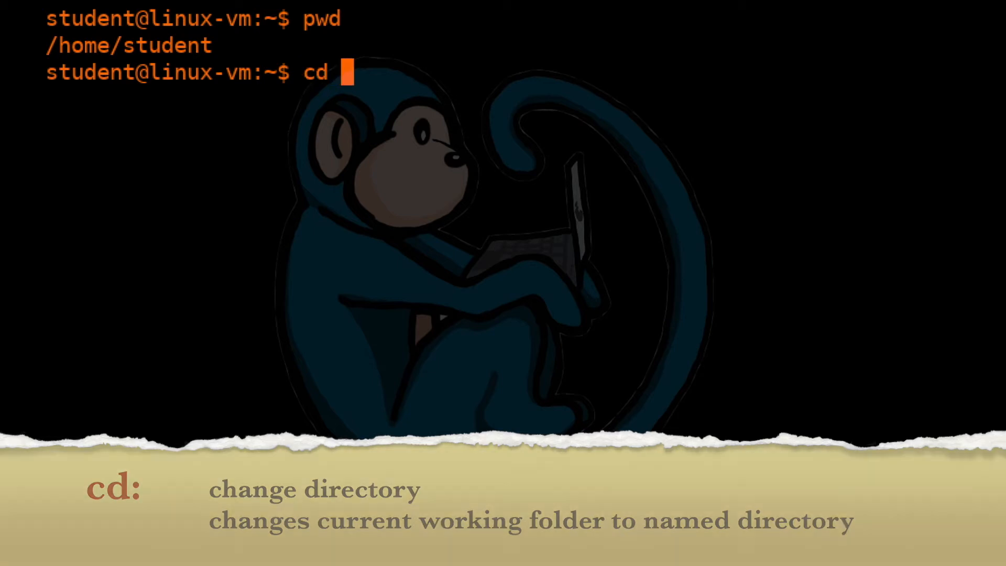
{"action": "type", "text": "/tmp"}
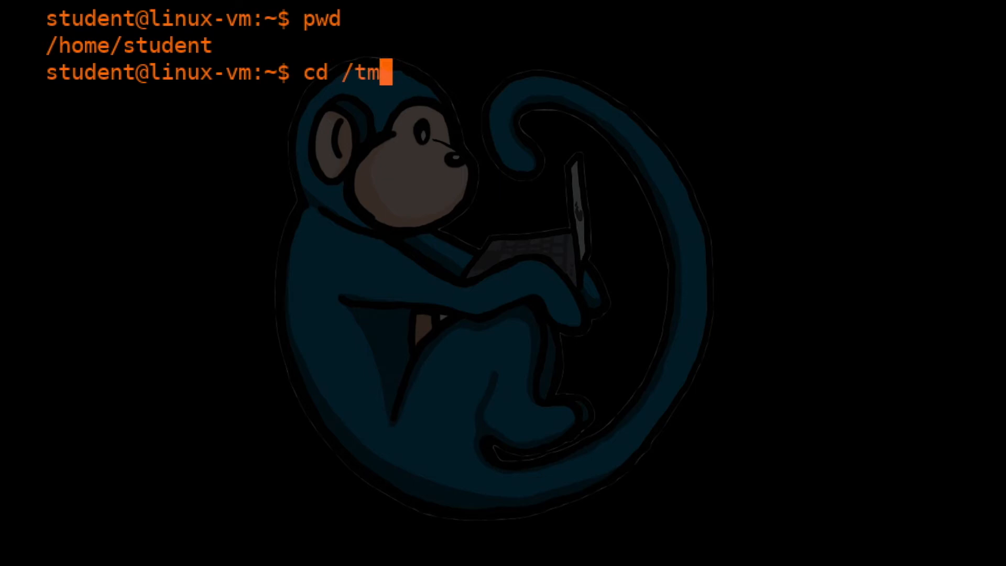
{"action": "type", "text": "p"}
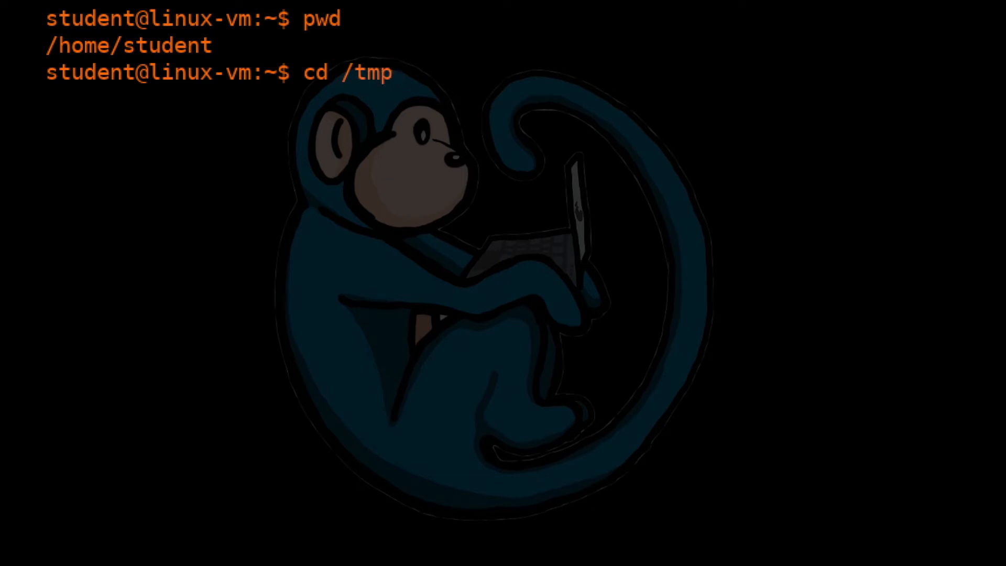
{"action": "key", "text": "Return"}
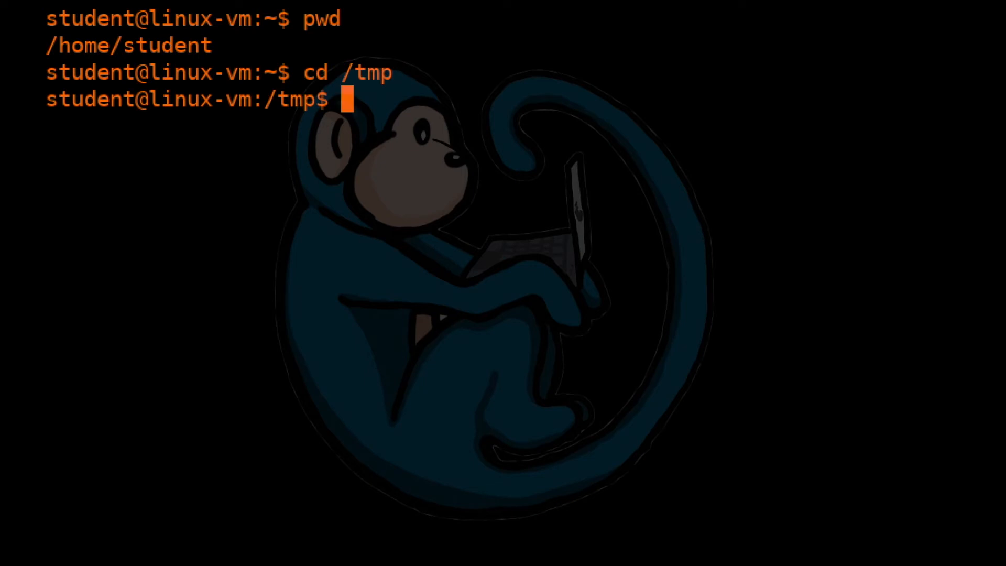
{"action": "mouse_move", "coordinate": [308, 121]}
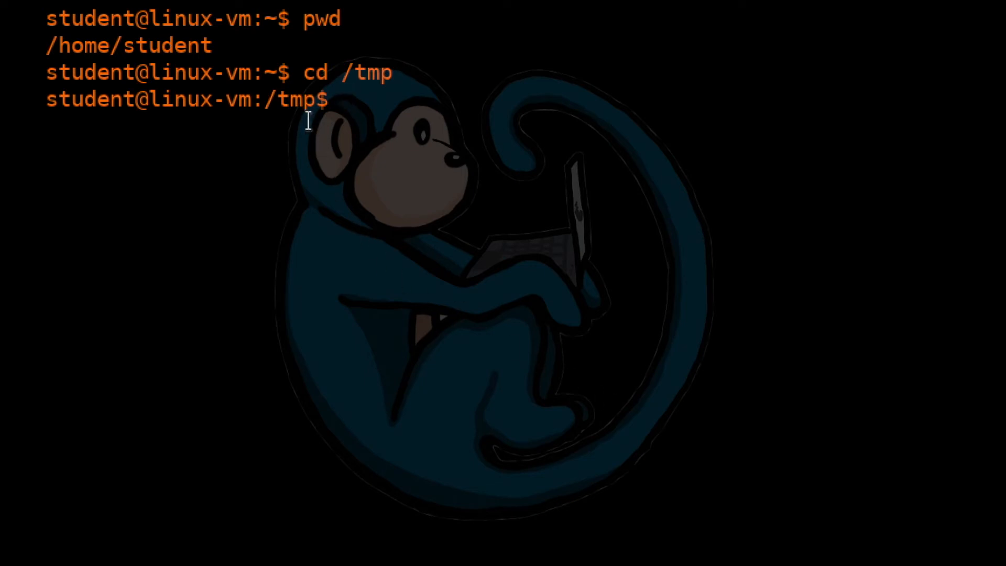
{"action": "double_click", "coordinate": [293, 100]}
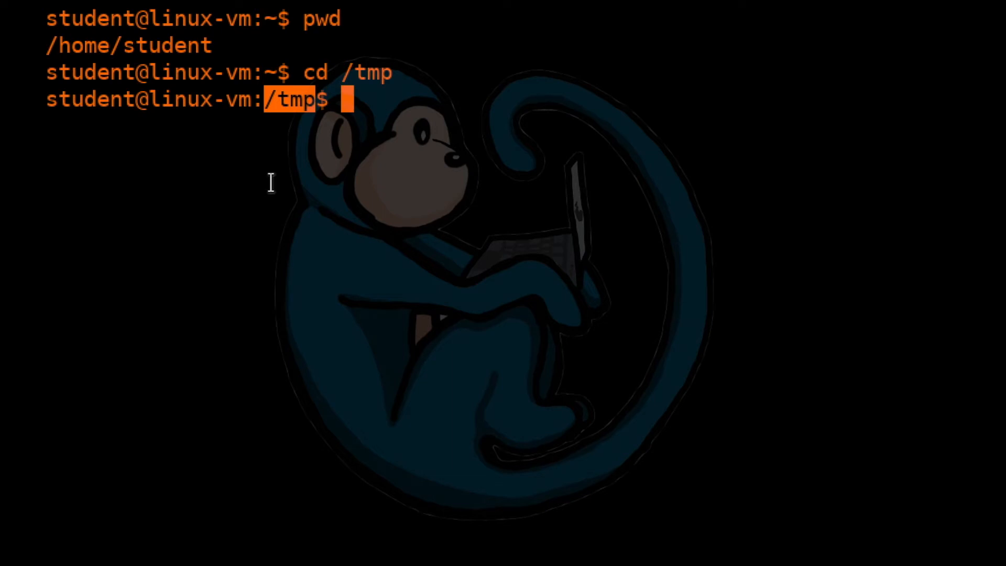
{"action": "type", "text": "pwd"}
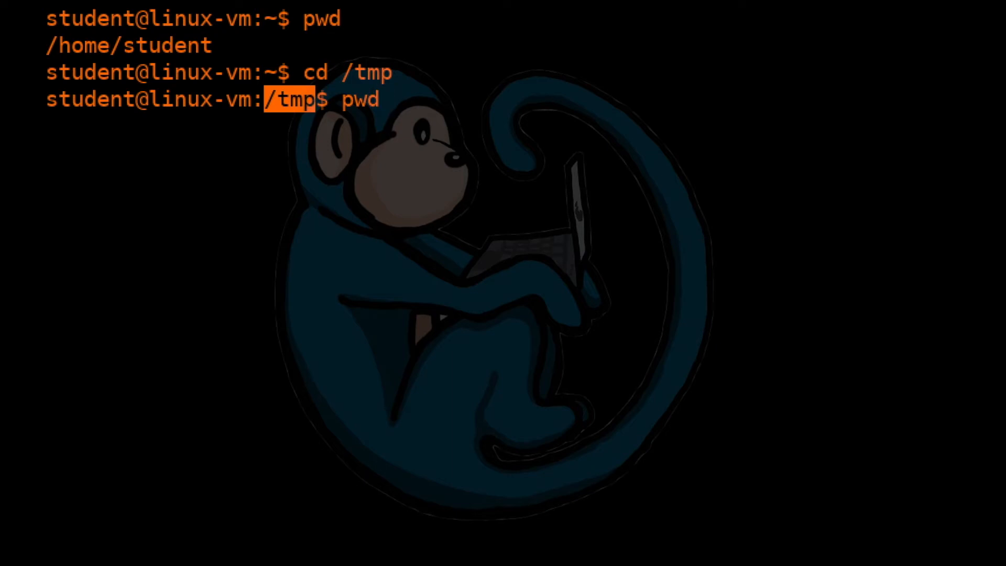
{"action": "key", "text": "Return"}
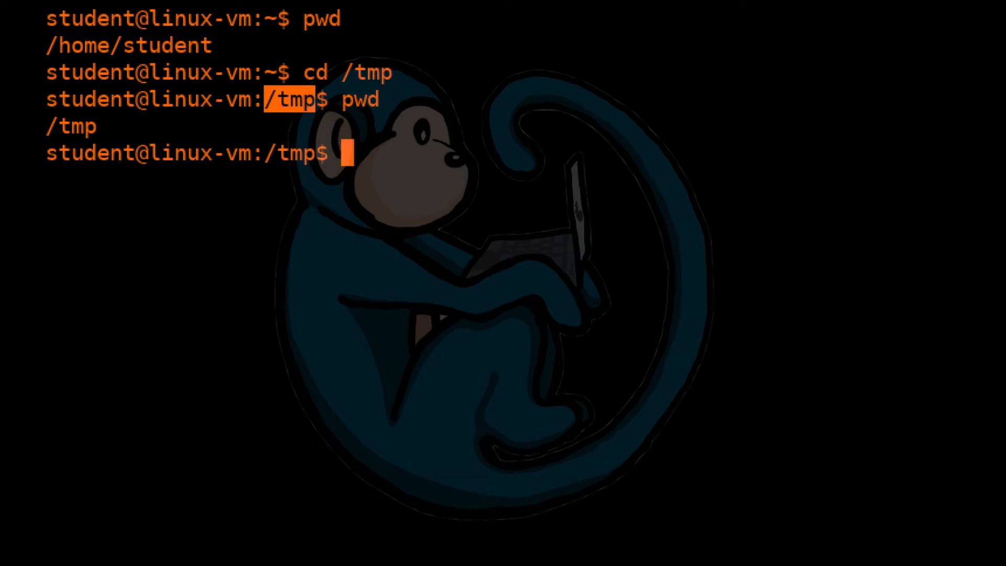
Move up from /tmp to the root with cd .. and print / with pwd.
{"action": "type", "text": "cd"}
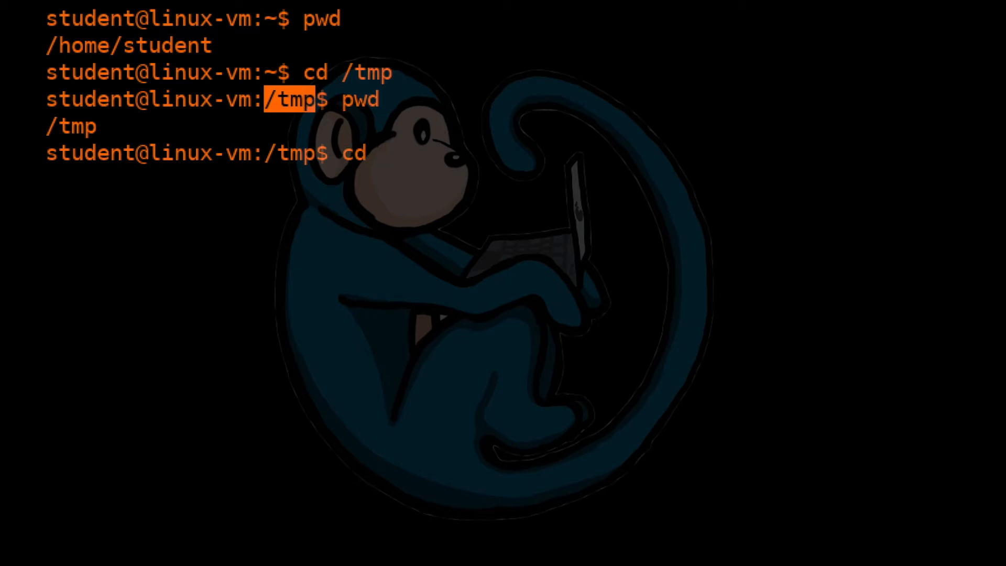
{"action": "type", "text": ".."}
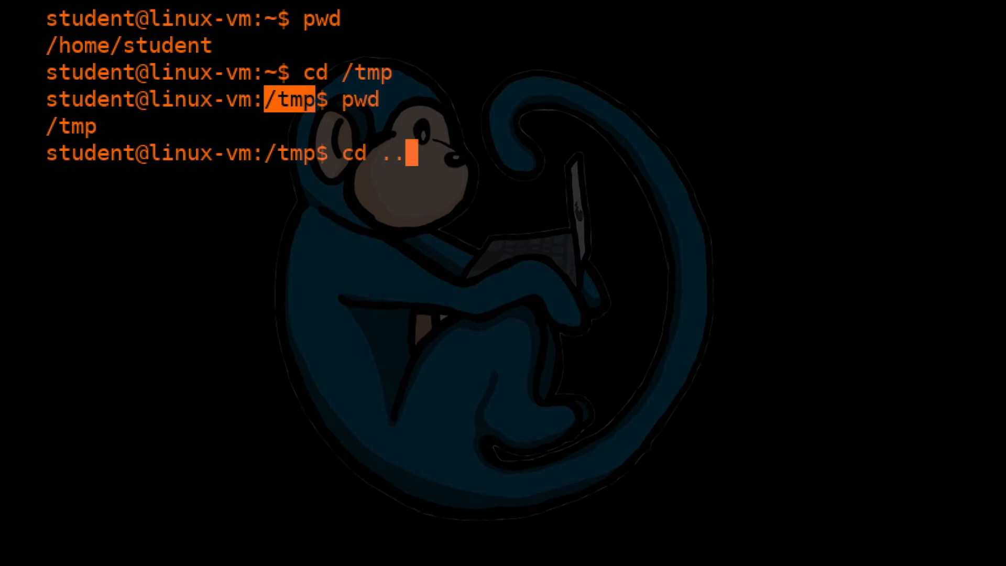
{"action": "key", "text": "Return"}
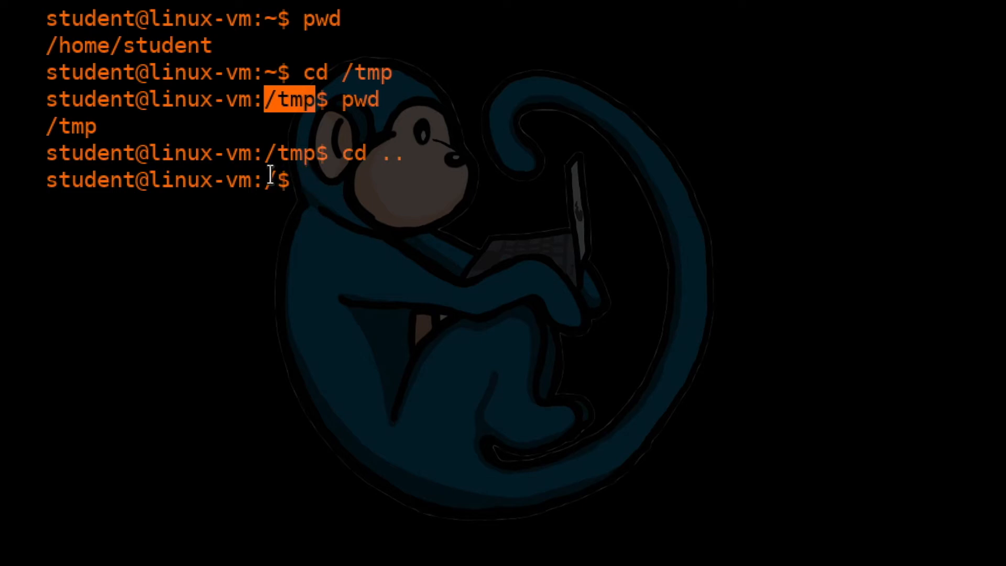
{"action": "key", "text": "Return"}
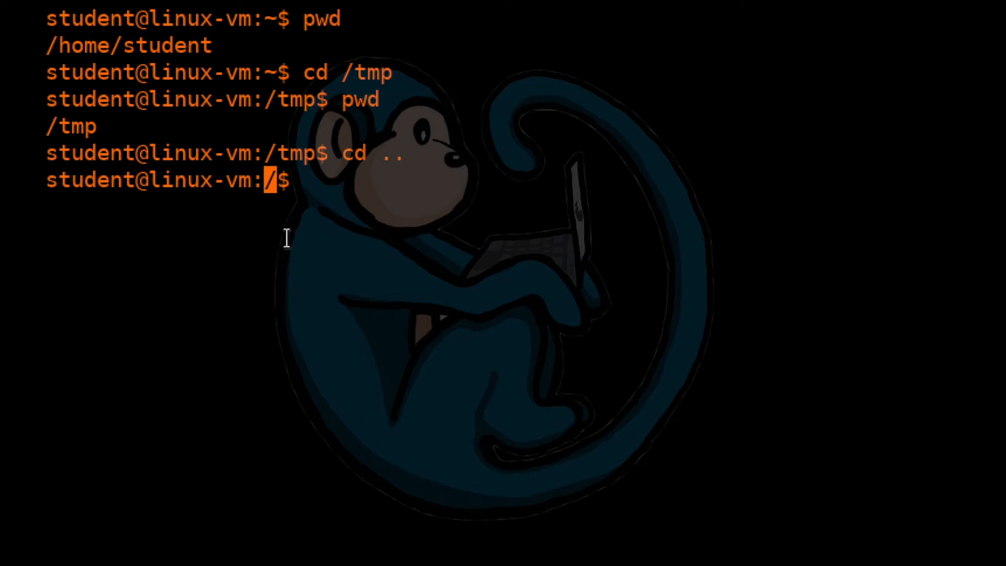
{"action": "type", "text": "pwd"}
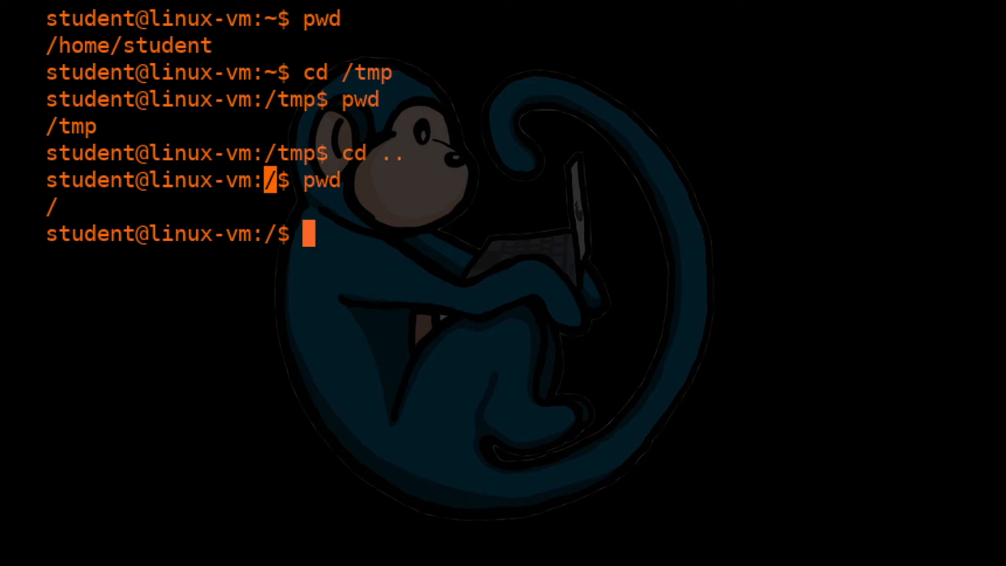
Return home with a bare cd and confirm /home/student with pwd.
{"action": "type", "text": "cd"}
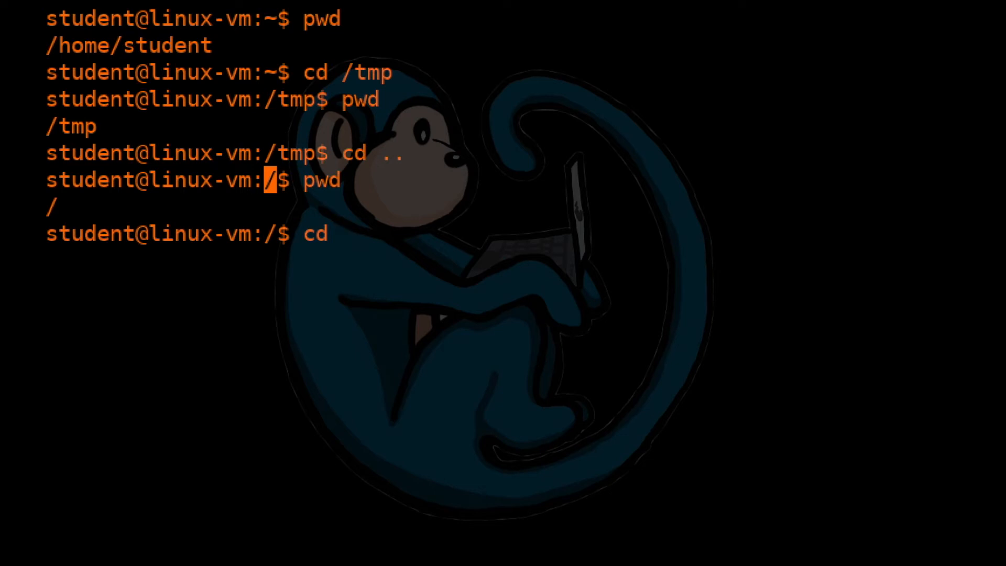
{"action": "key", "text": "Return"}
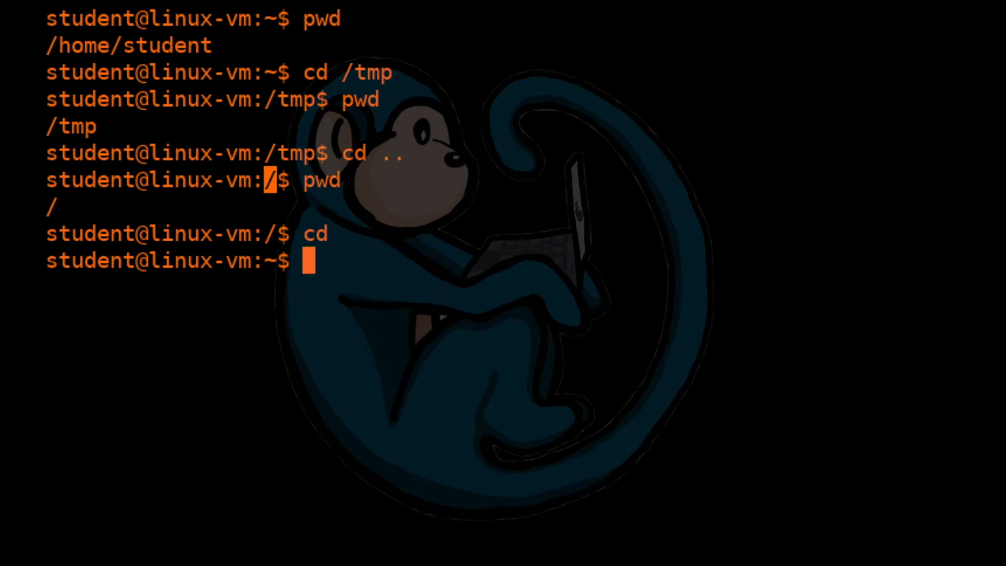
{"action": "mouse_move", "coordinate": [288, 263]}
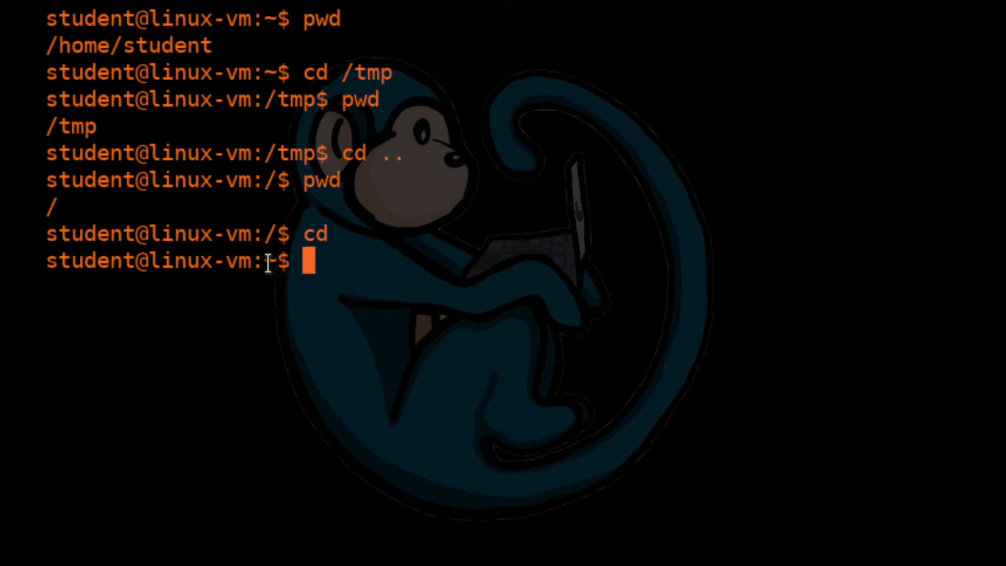
{"action": "key", "text": "Return"}
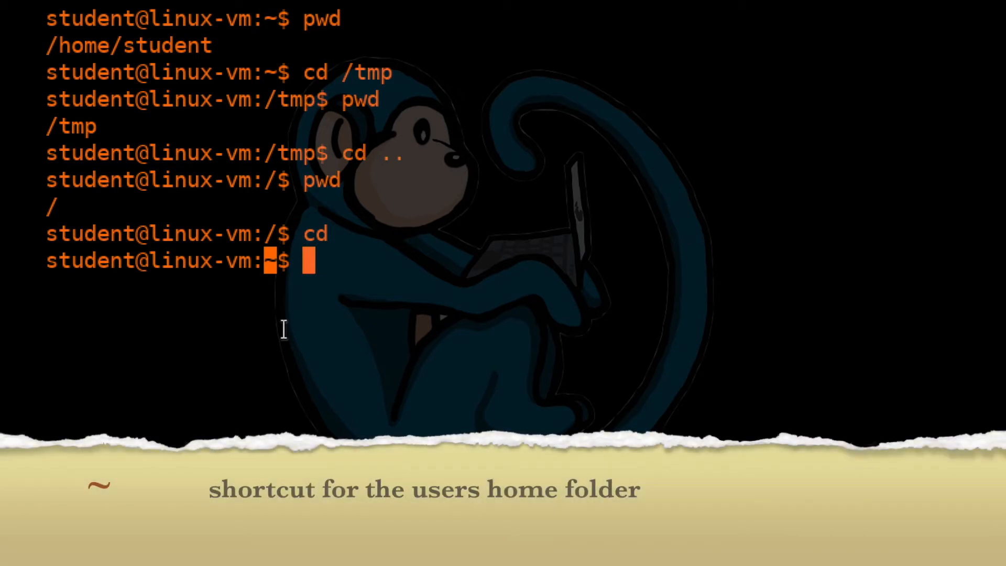
{"action": "type", "text": "pwd"}
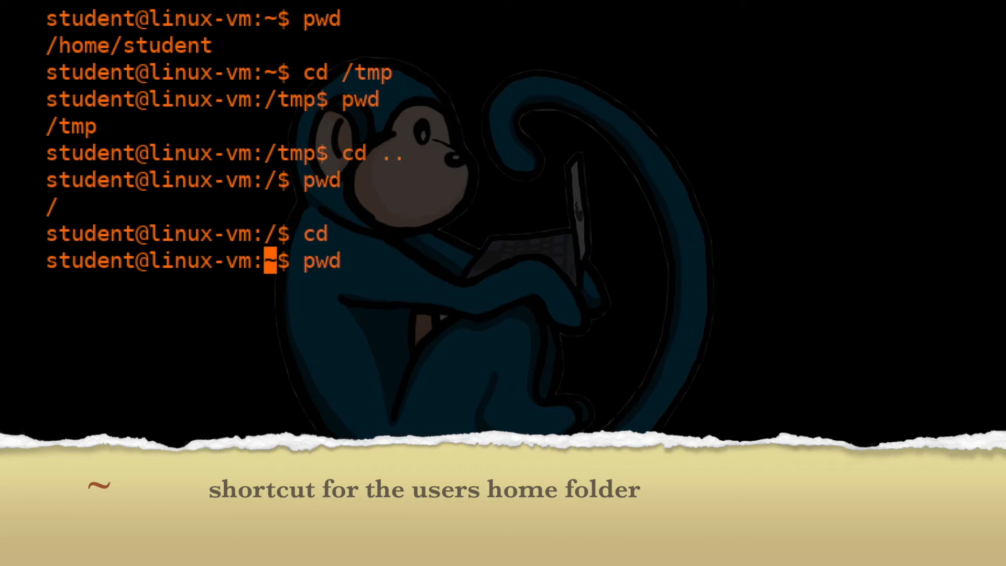
{"action": "key", "text": "Return"}
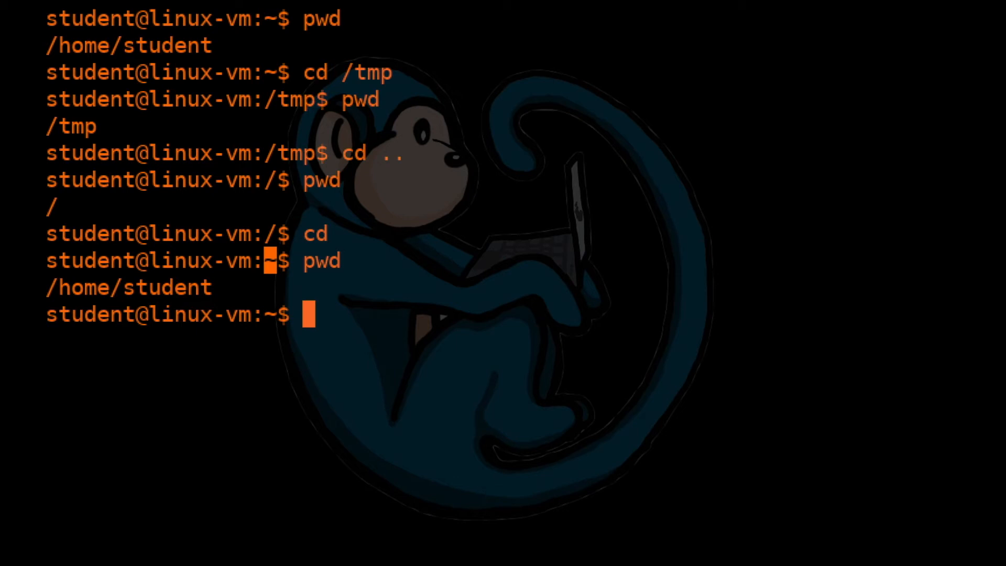
List the home folders with ls, then prepare an ls /tmp listing.
{"action": "type", "text": "ls"}
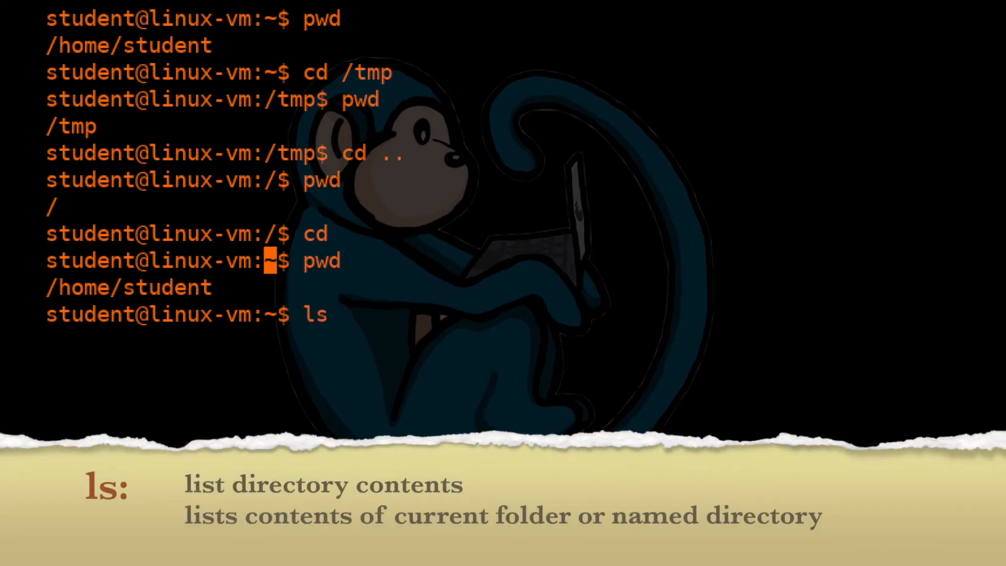
{"action": "key", "text": "Return"}
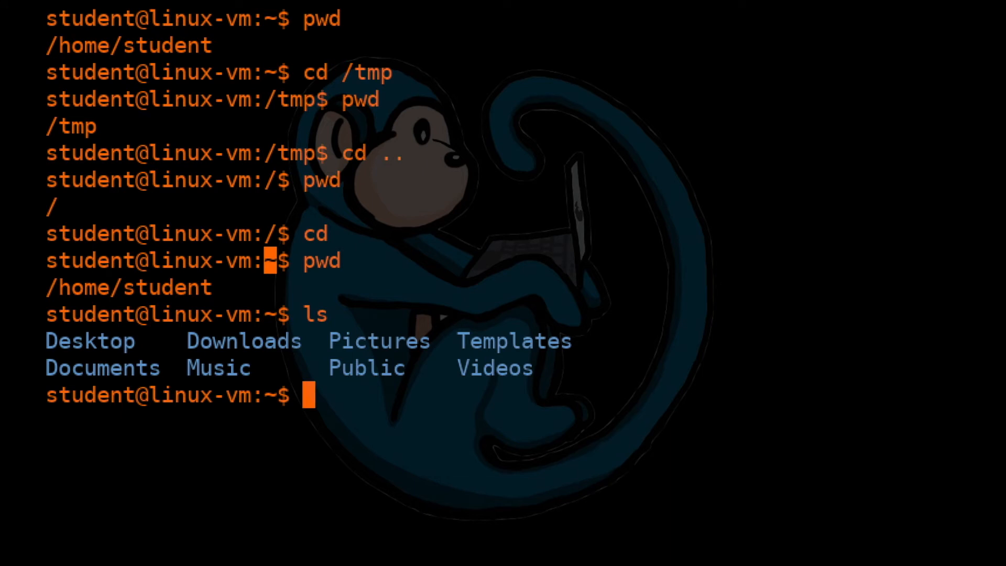
{"action": "type", "text": "ls /tmp"}
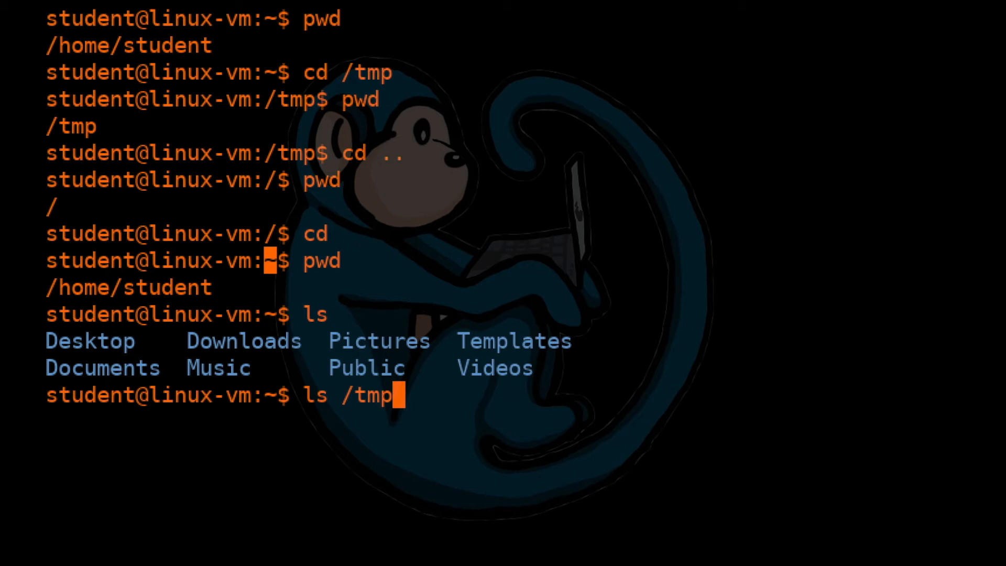
{"action": "key", "text": "Return"}
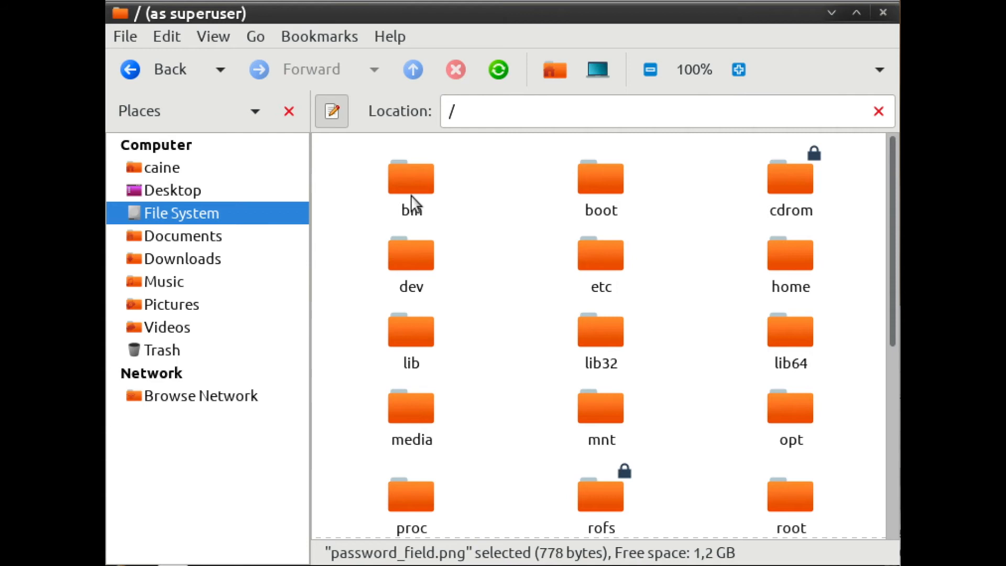
{"action": "mouse_move", "coordinate": [611, 196]}
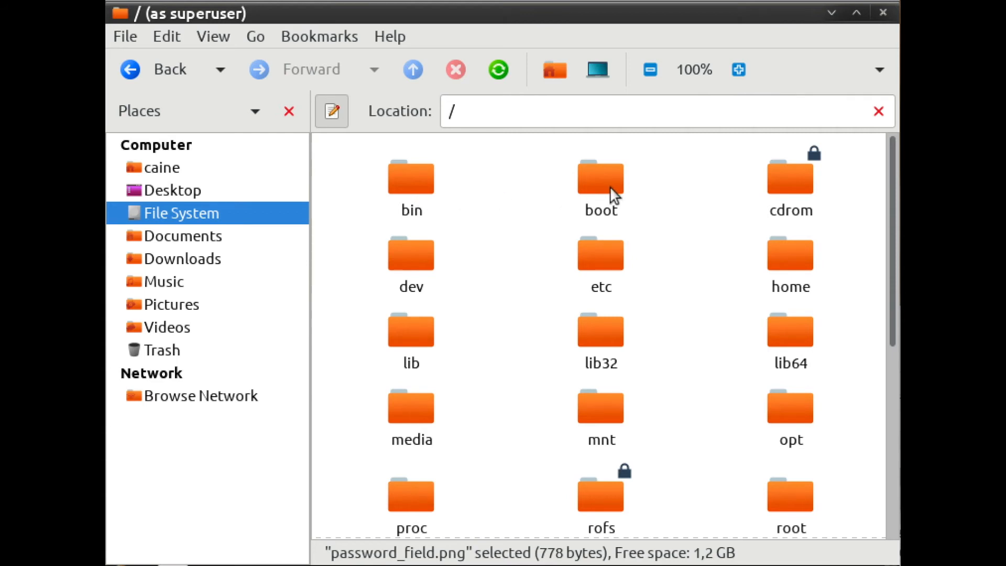
{"action": "mouse_move", "coordinate": [566, 268]}
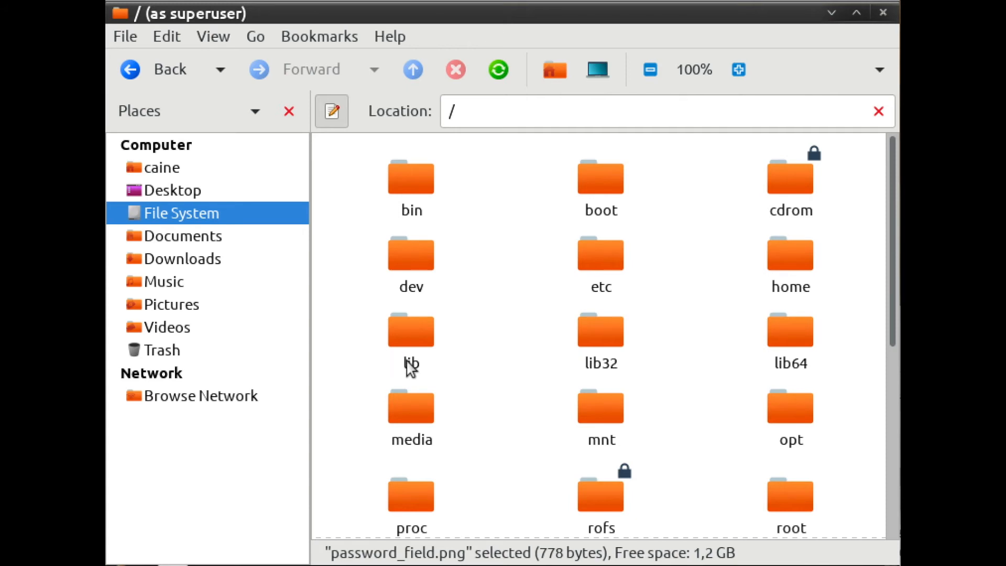
{"action": "mouse_move", "coordinate": [493, 327]}
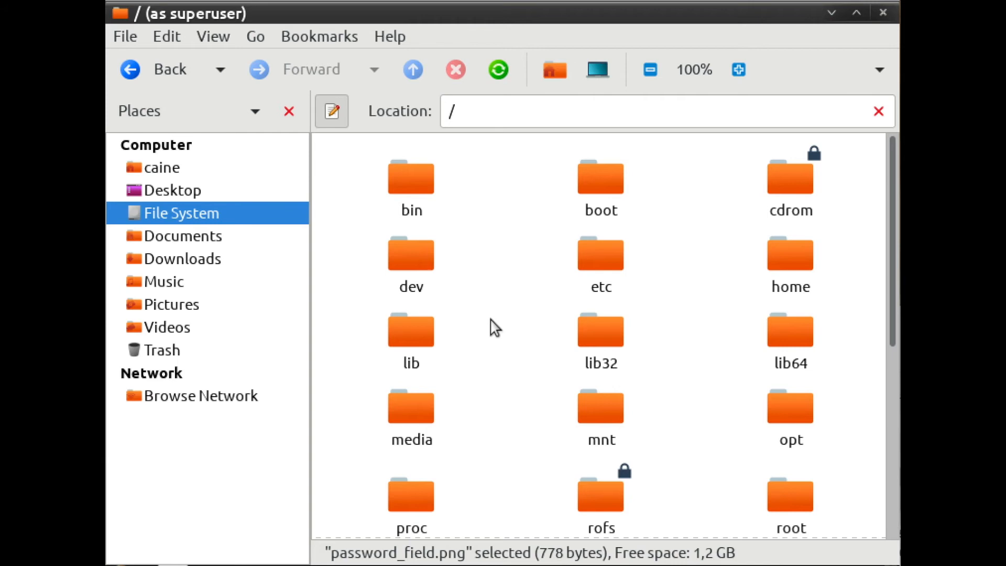
{"action": "mouse_move", "coordinate": [417, 265]}
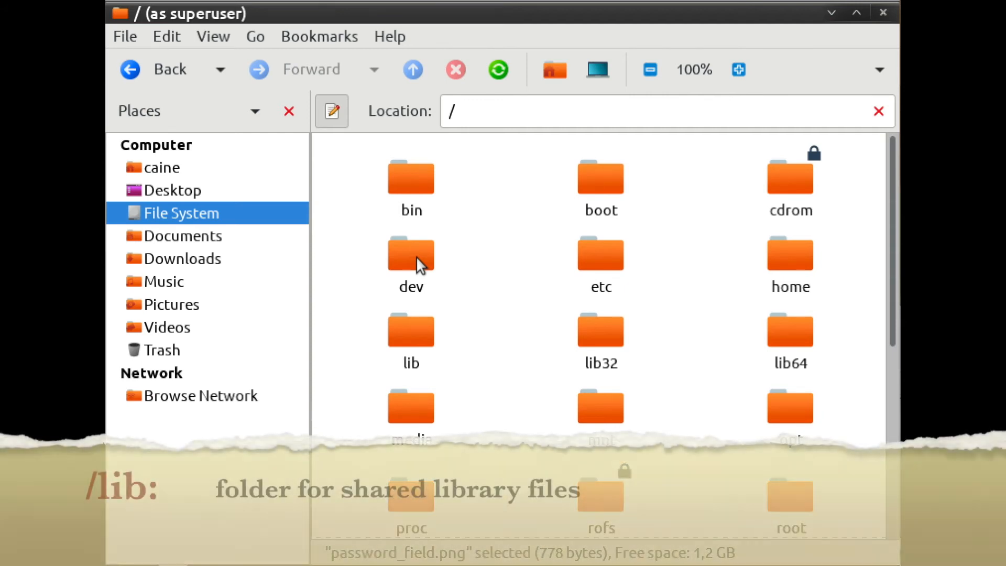
{"action": "mouse_move", "coordinate": [433, 341]}
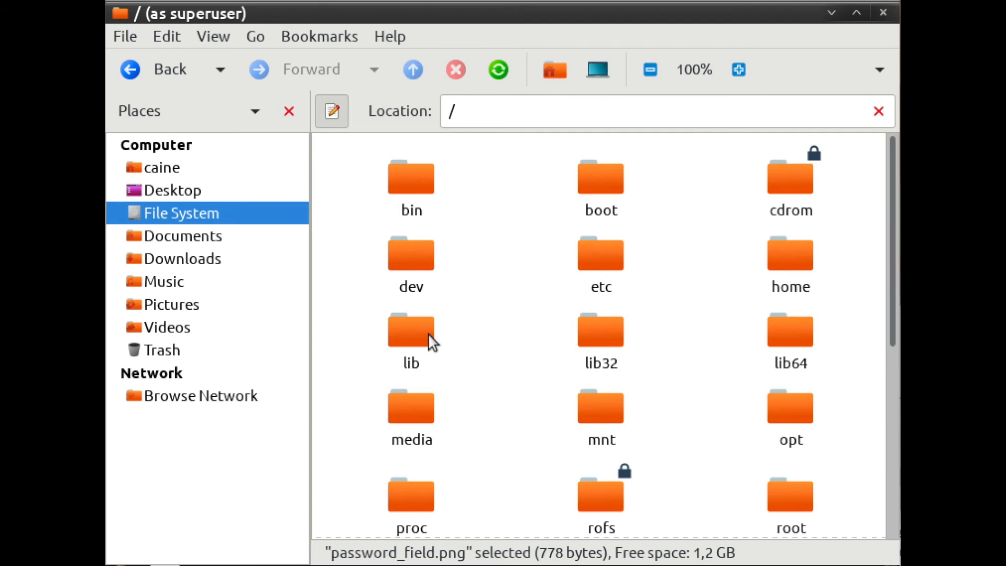
{"action": "mouse_move", "coordinate": [422, 402]}
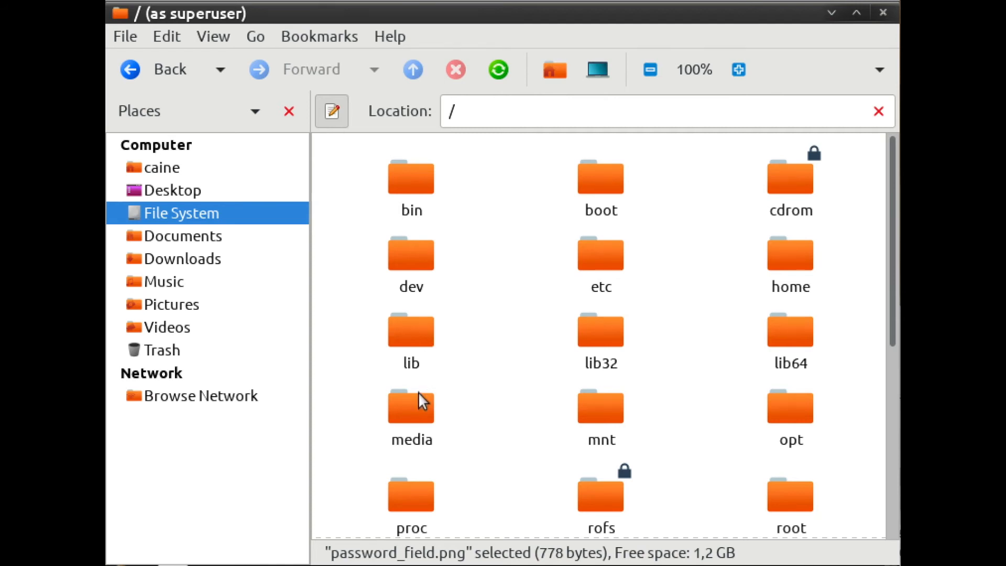
{"action": "mouse_move", "coordinate": [422, 405]}
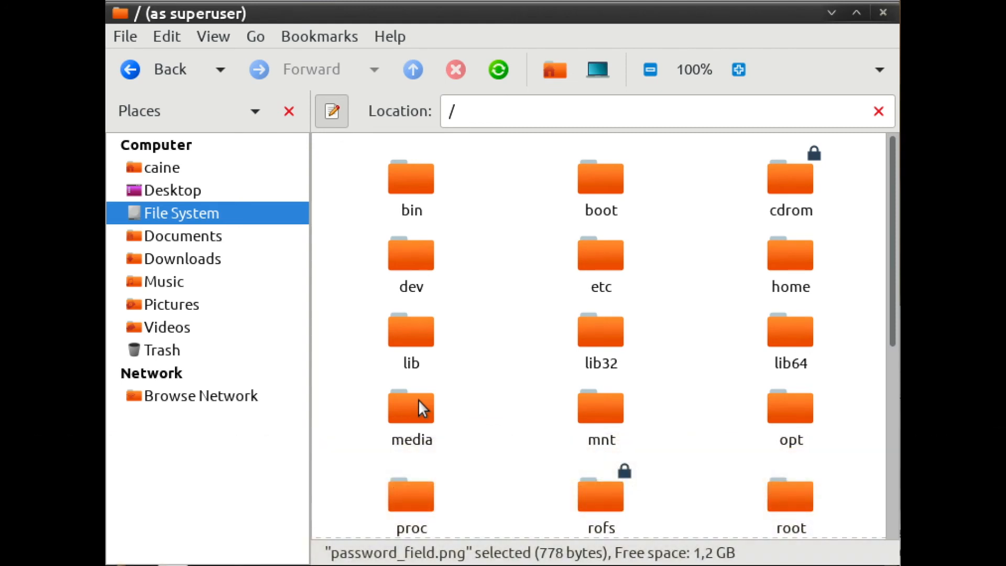
{"action": "mouse_move", "coordinate": [610, 411]}
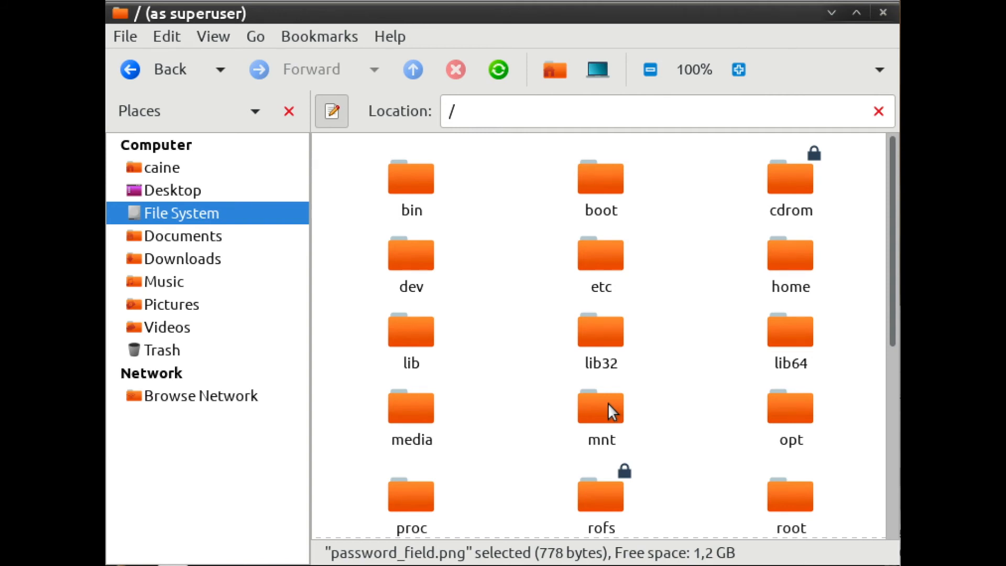
{"action": "mouse_move", "coordinate": [562, 431]}
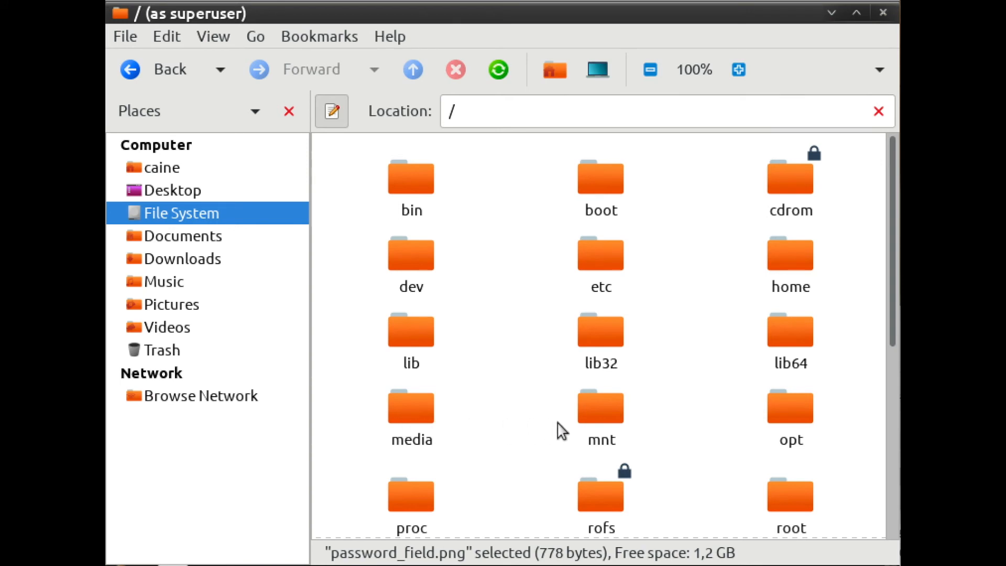
{"action": "mouse_move", "coordinate": [650, 432]}
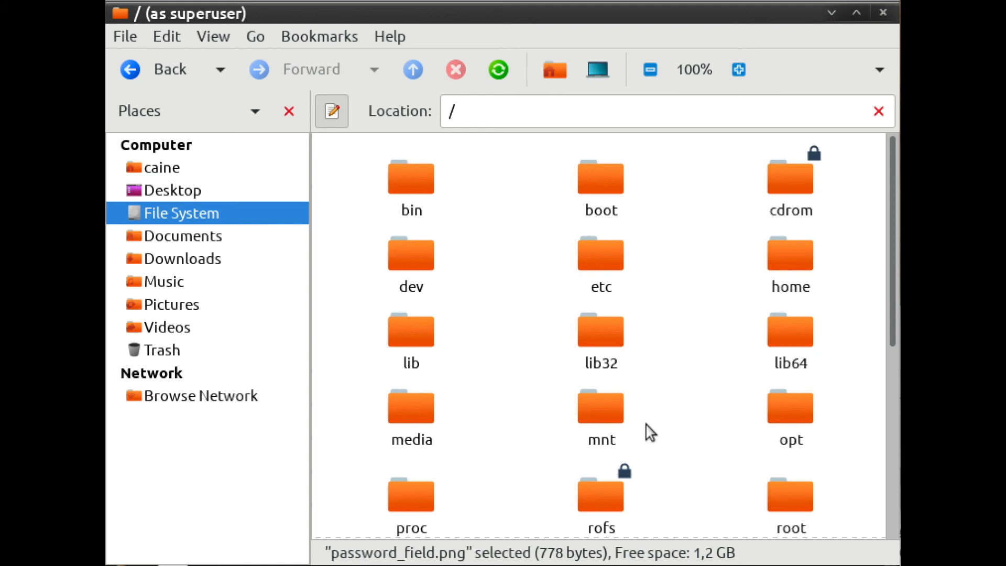
{"action": "scroll", "scroll_direction": "down", "scroll_amount": 3}
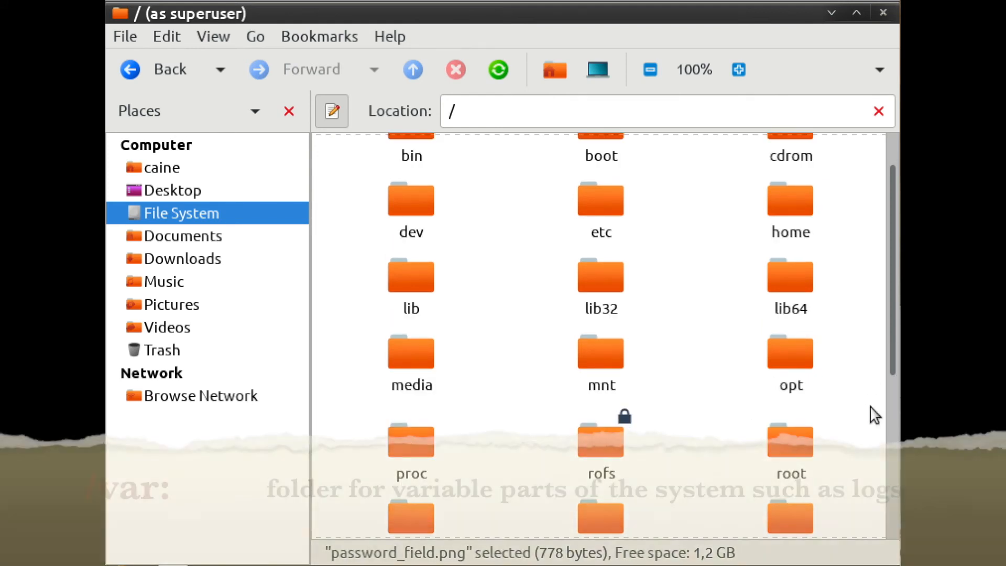
{"action": "scroll", "scroll_direction": "down", "scroll_amount": 3}
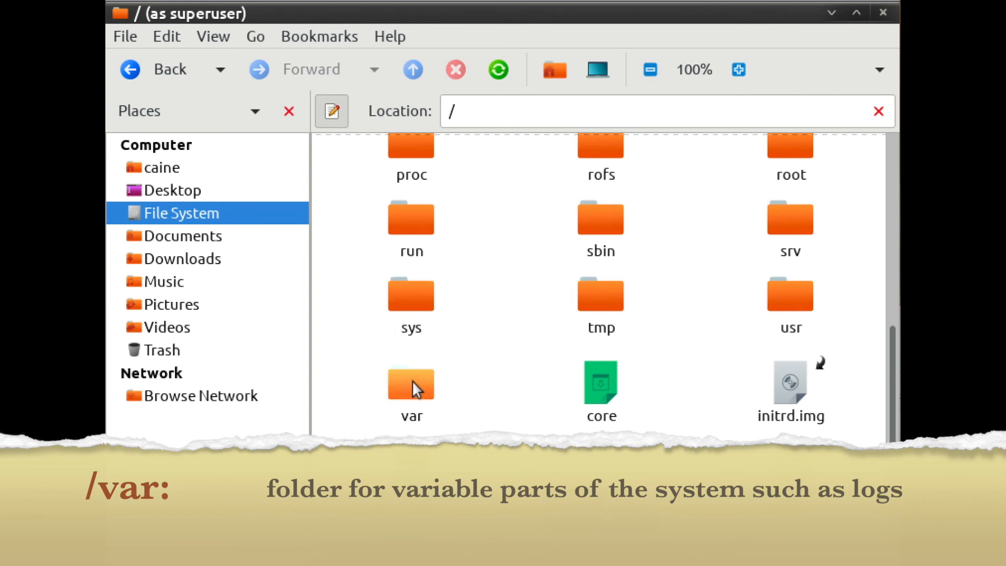
{"action": "left_click", "coordinate": [410, 384]}
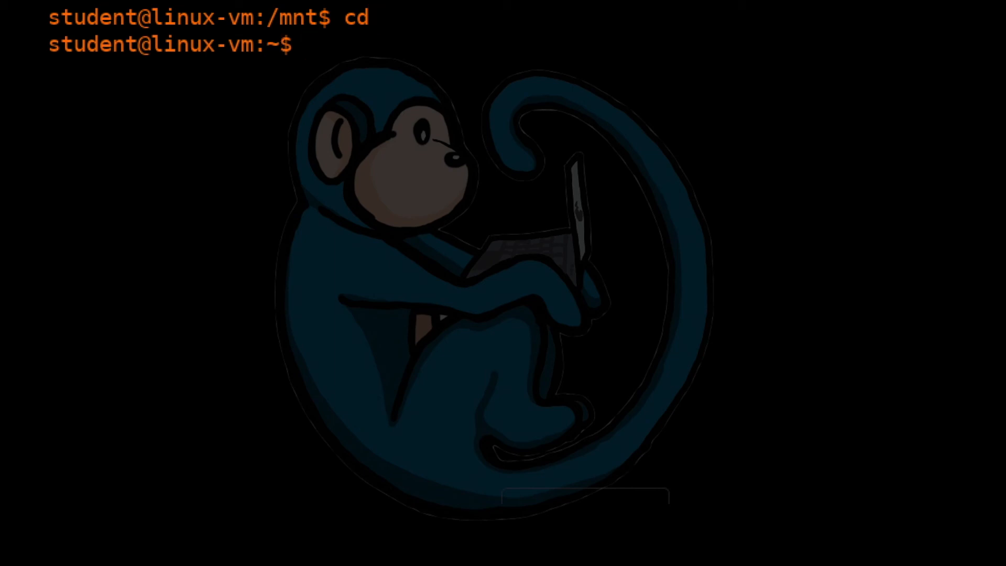
List the current folder with ls ., the /home users with ls .., and home with ls ~.
{"action": "type", "text": "ls"}
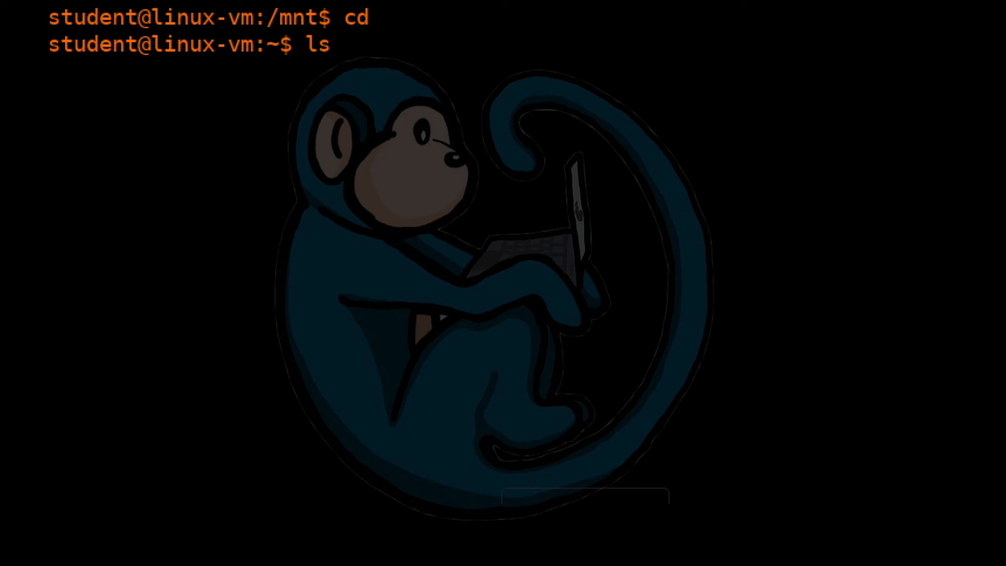
{"action": "type", "text": "."}
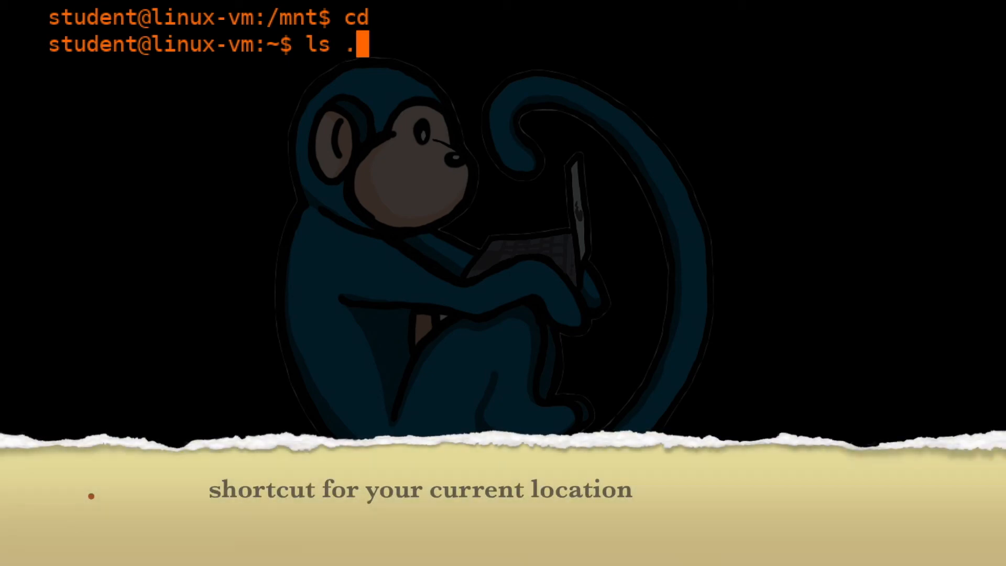
{"action": "key", "text": "Return"}
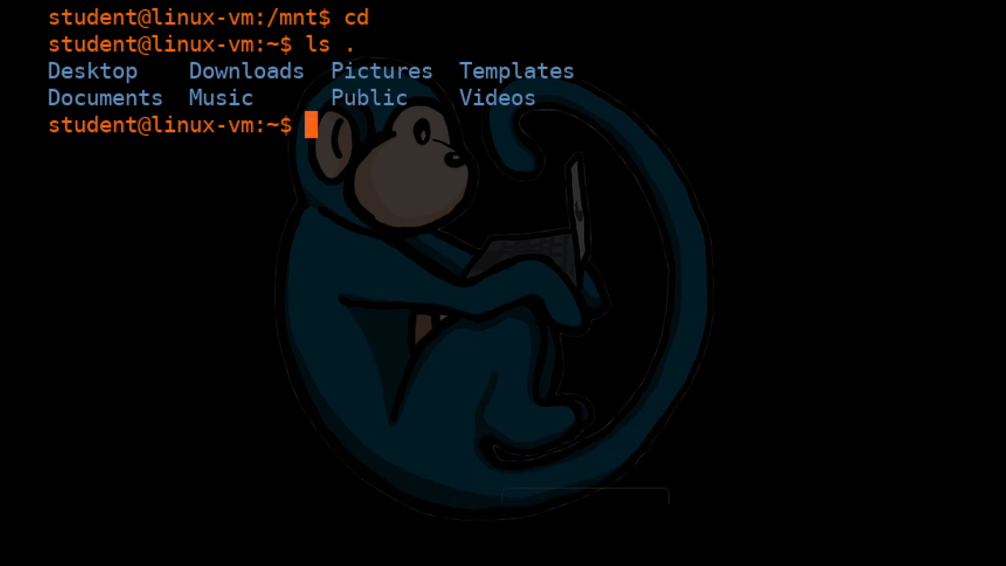
{"action": "type", "text": "l"}
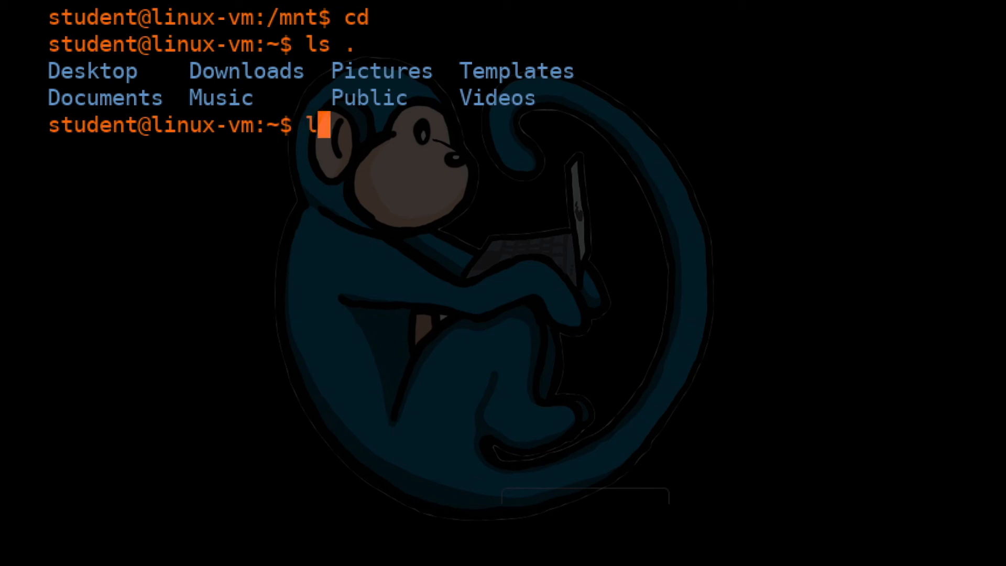
{"action": "type", "text": "s .."}
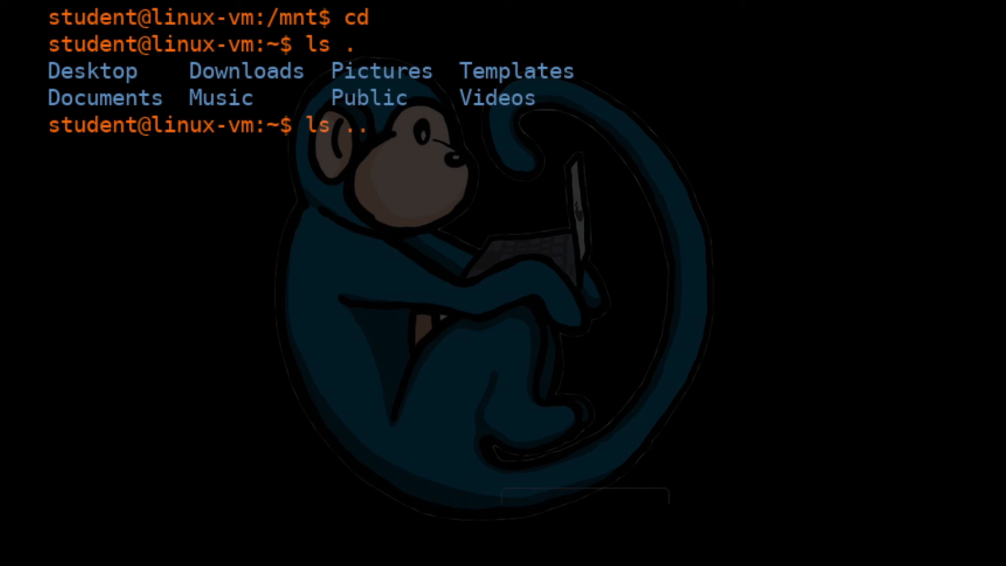
{"action": "key", "text": "Return"}
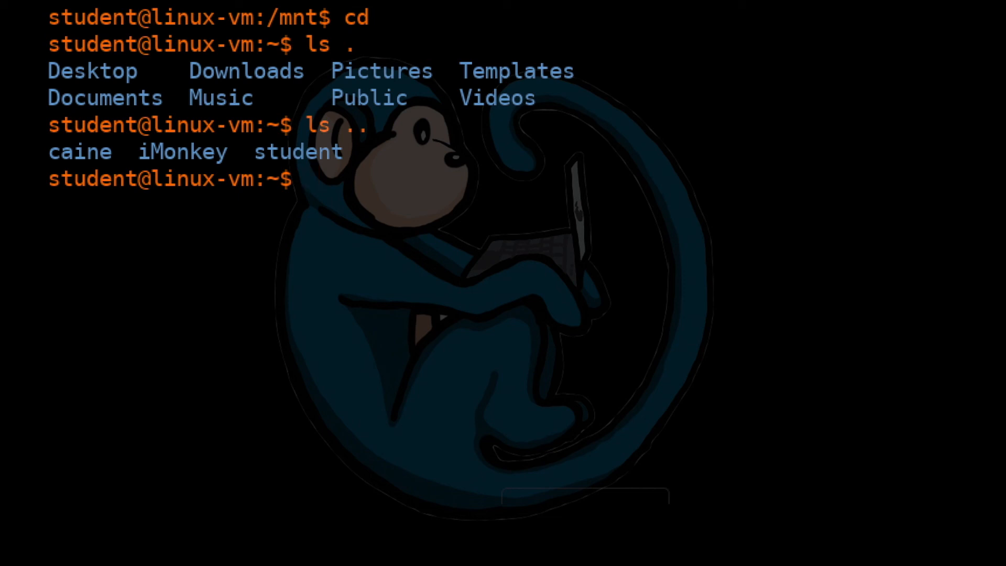
{"action": "type", "text": "ls"}
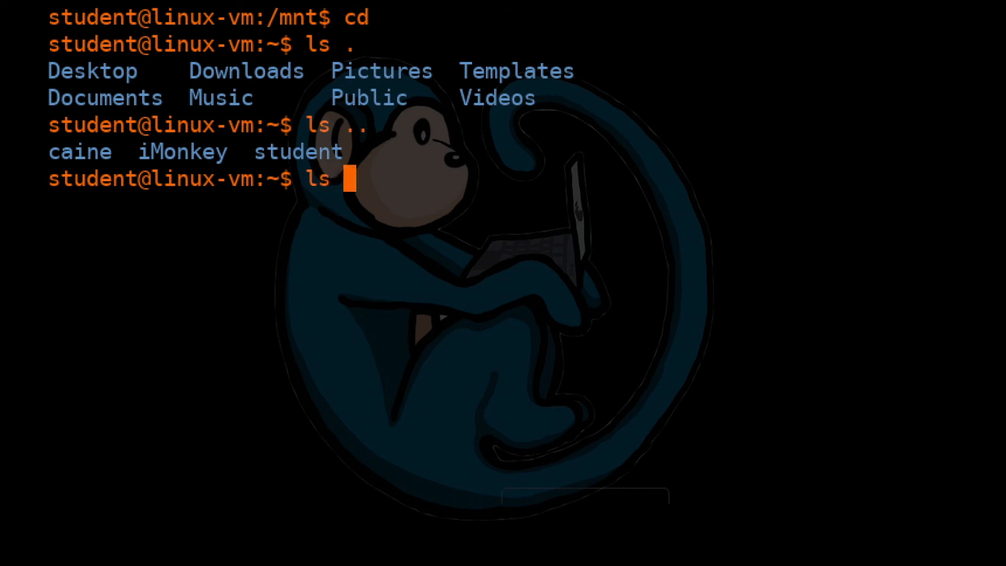
{"action": "type", "text": "~"}
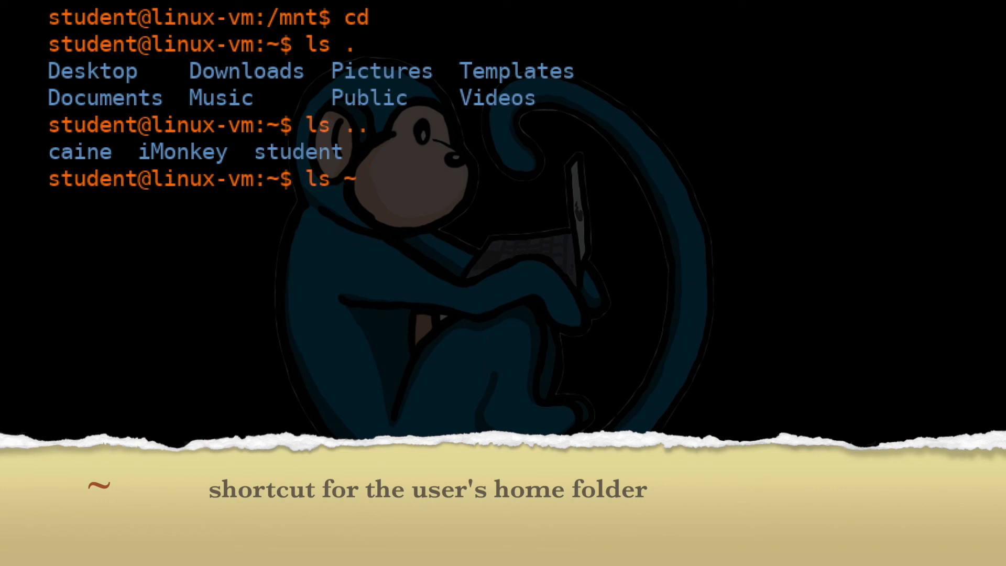
{"action": "key", "text": "Return"}
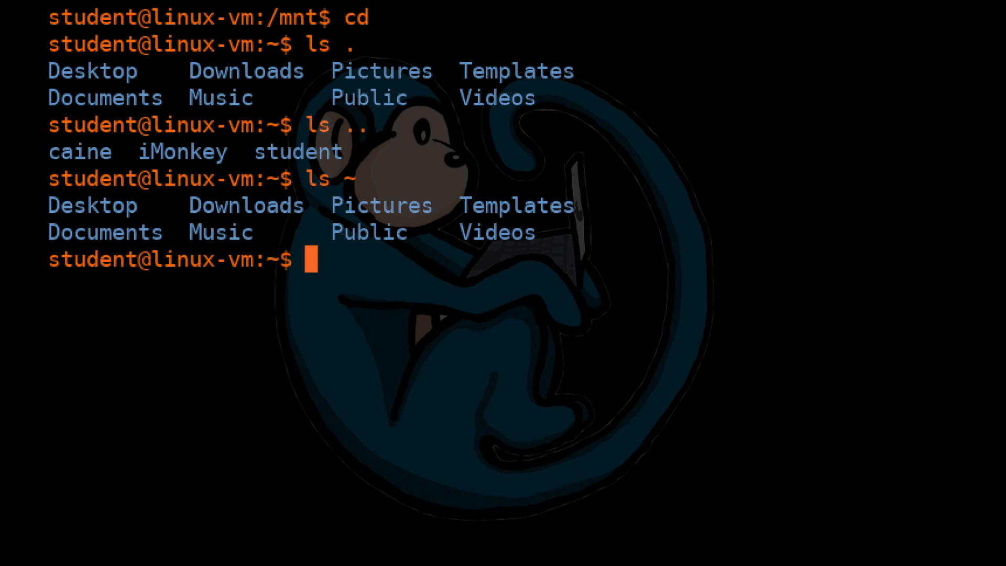
Change into /home/caine with cd ~caine, then jump back to /home/student with cd -.
{"action": "type", "text": "cd"}
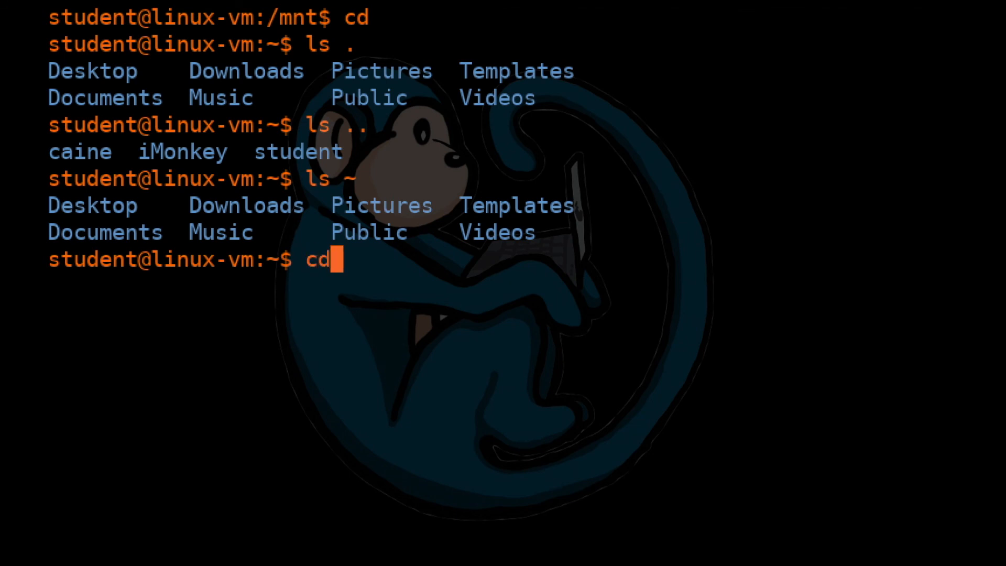
{"action": "type", "text": "~cai"}
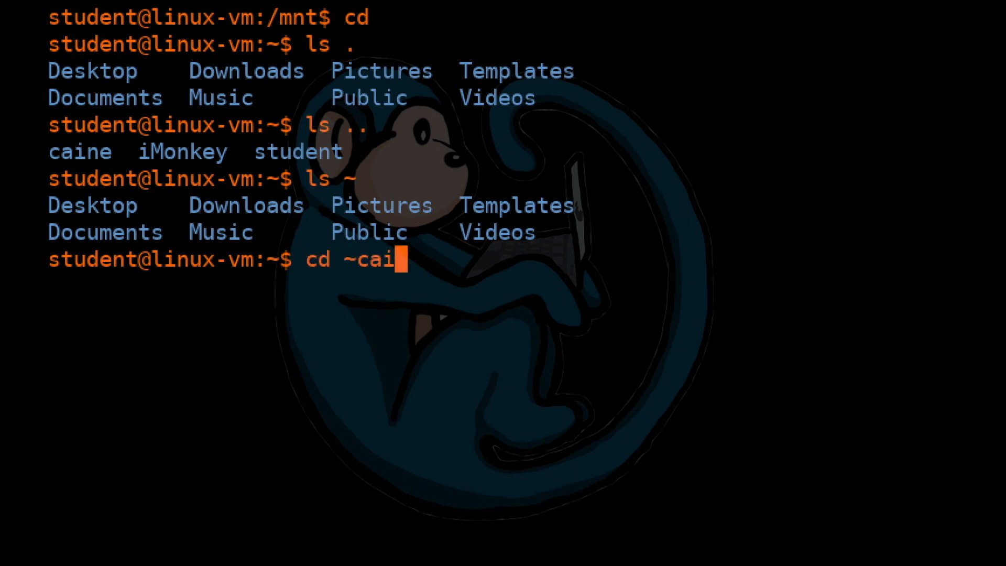
{"action": "type", "text": "ne"}
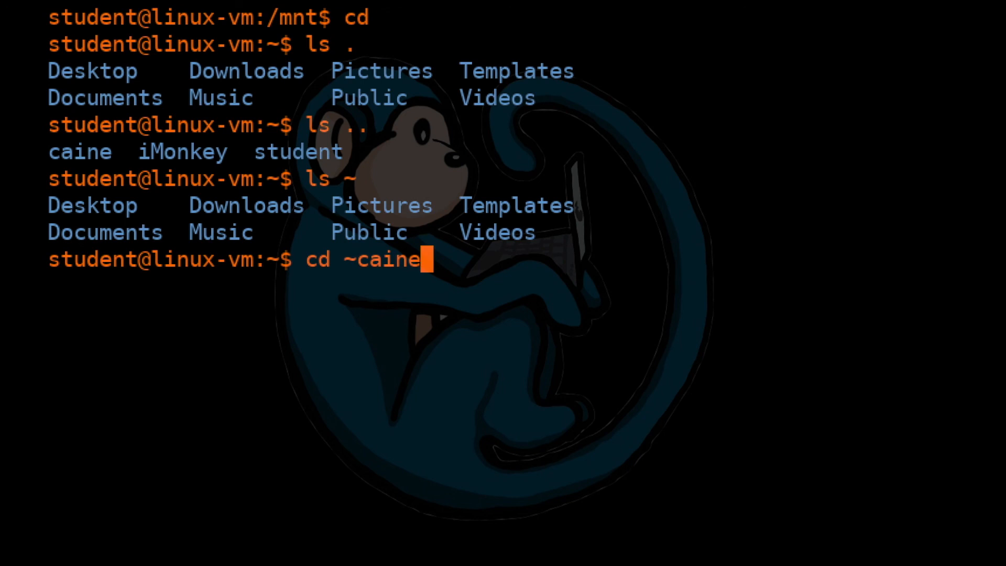
{"action": "mouse_move", "coordinate": [426, 259]}
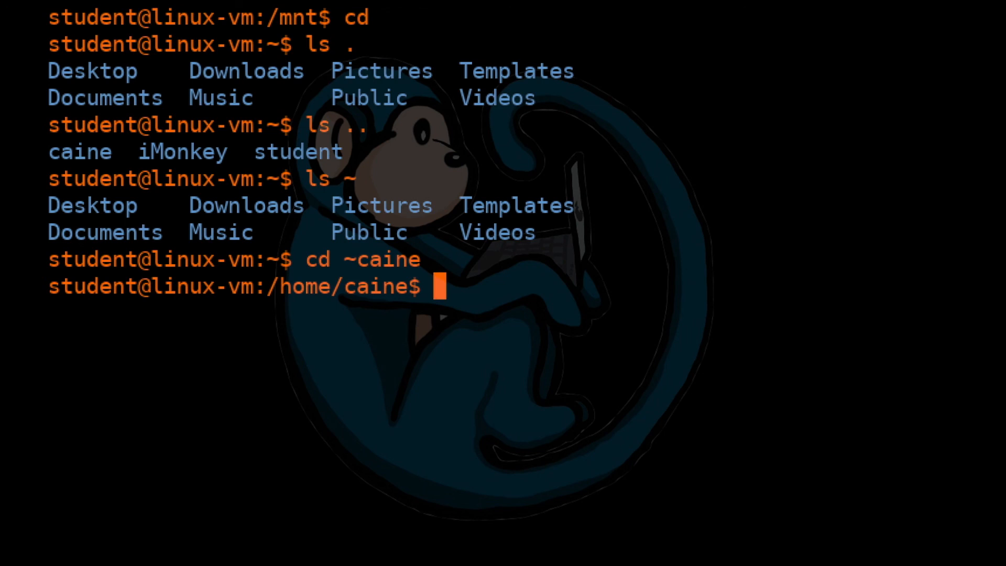
{"action": "type", "text": "cd"}
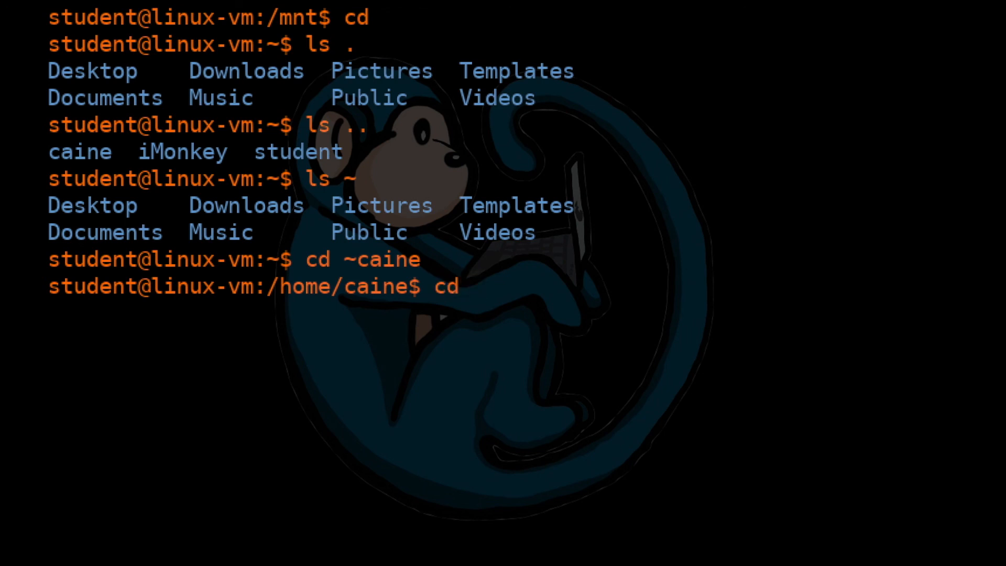
{"action": "type", "text": "-"}
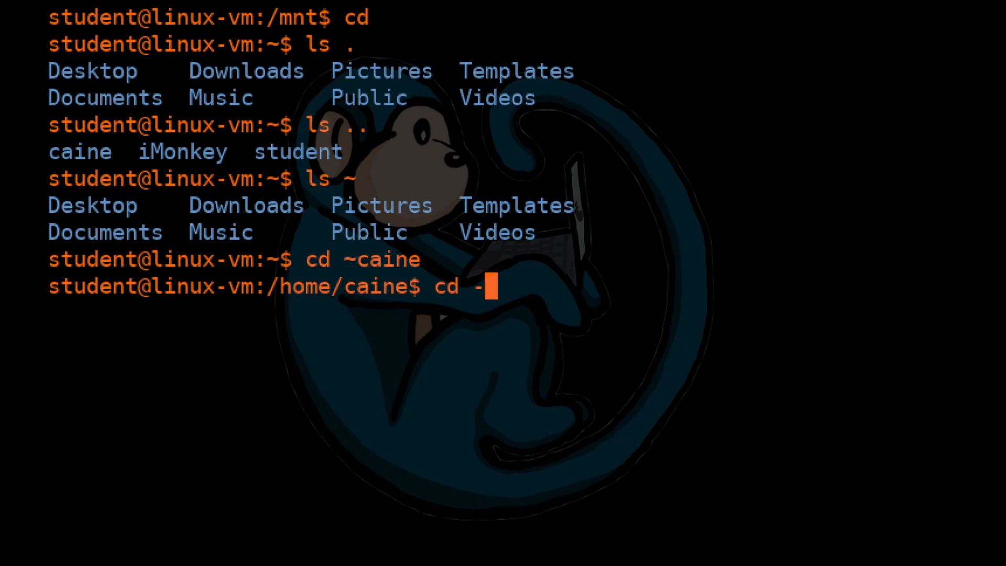
{"action": "key", "text": "Return"}
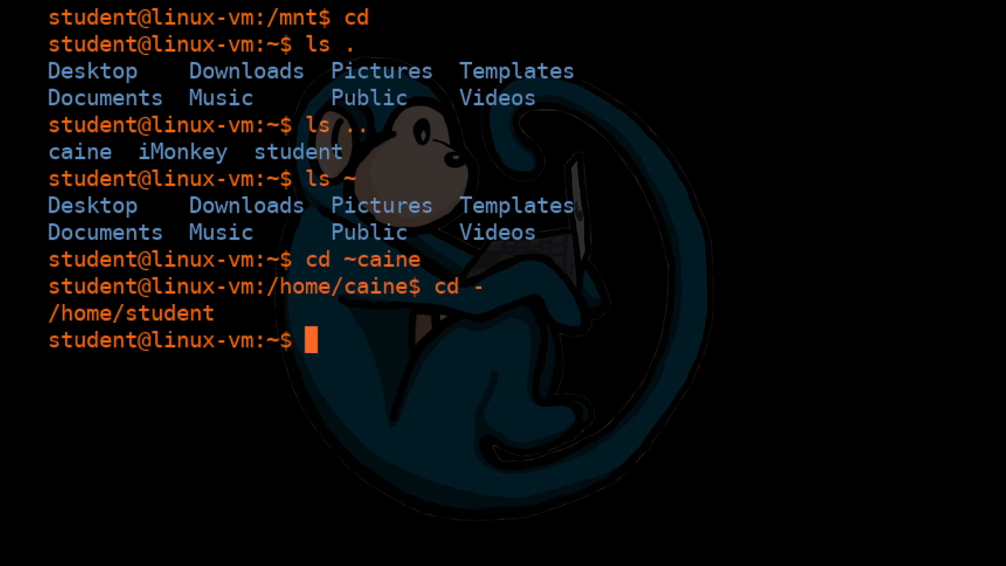